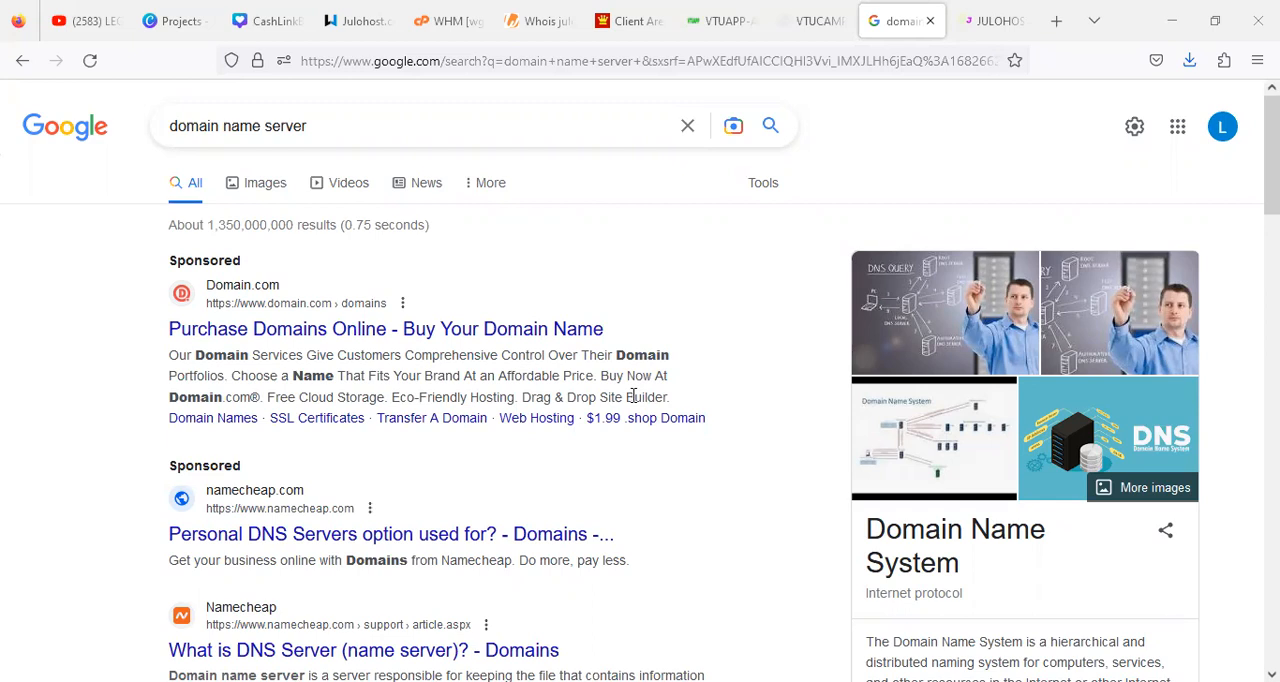
mouse_move(804, 450)
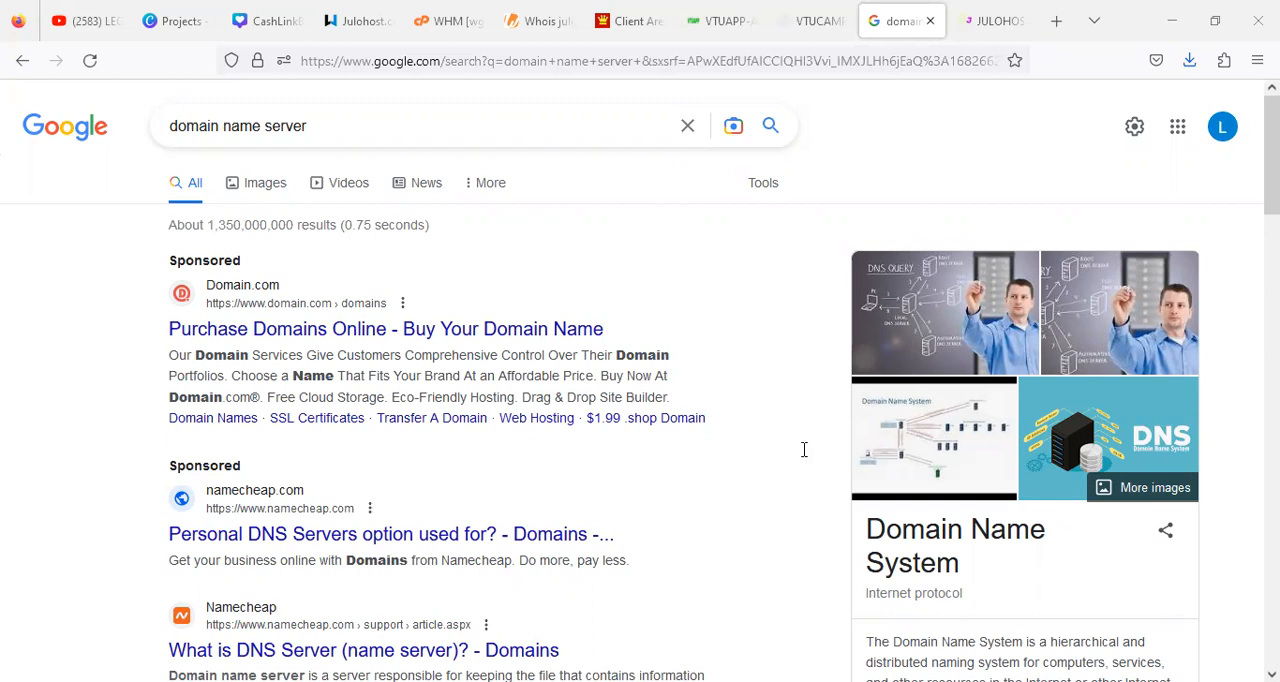
mouse_move(762, 582)
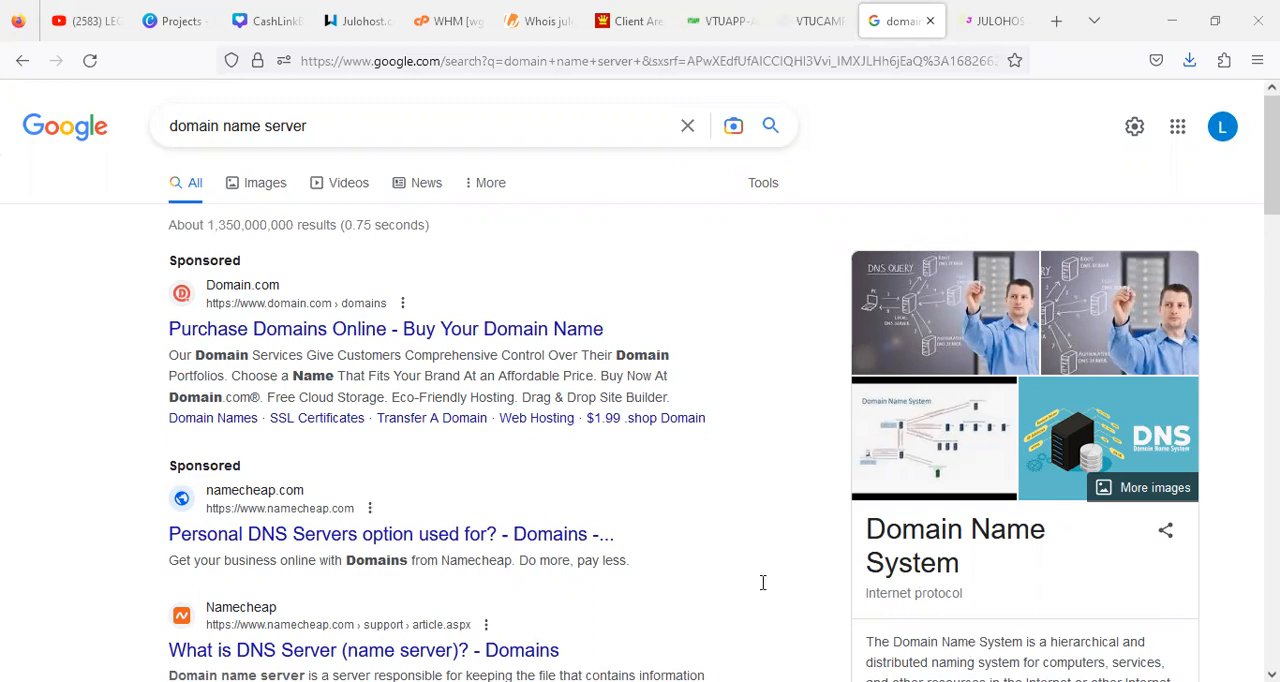
mouse_move(250, 538)
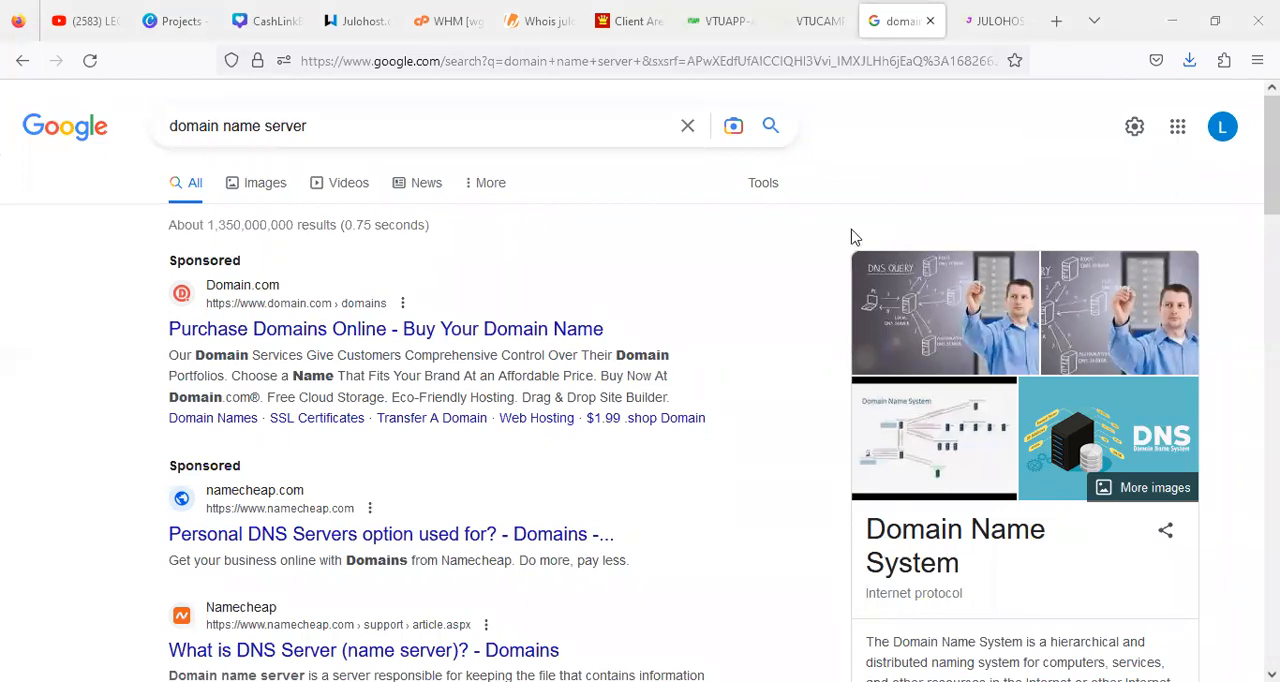
mouse_move(842, 264)
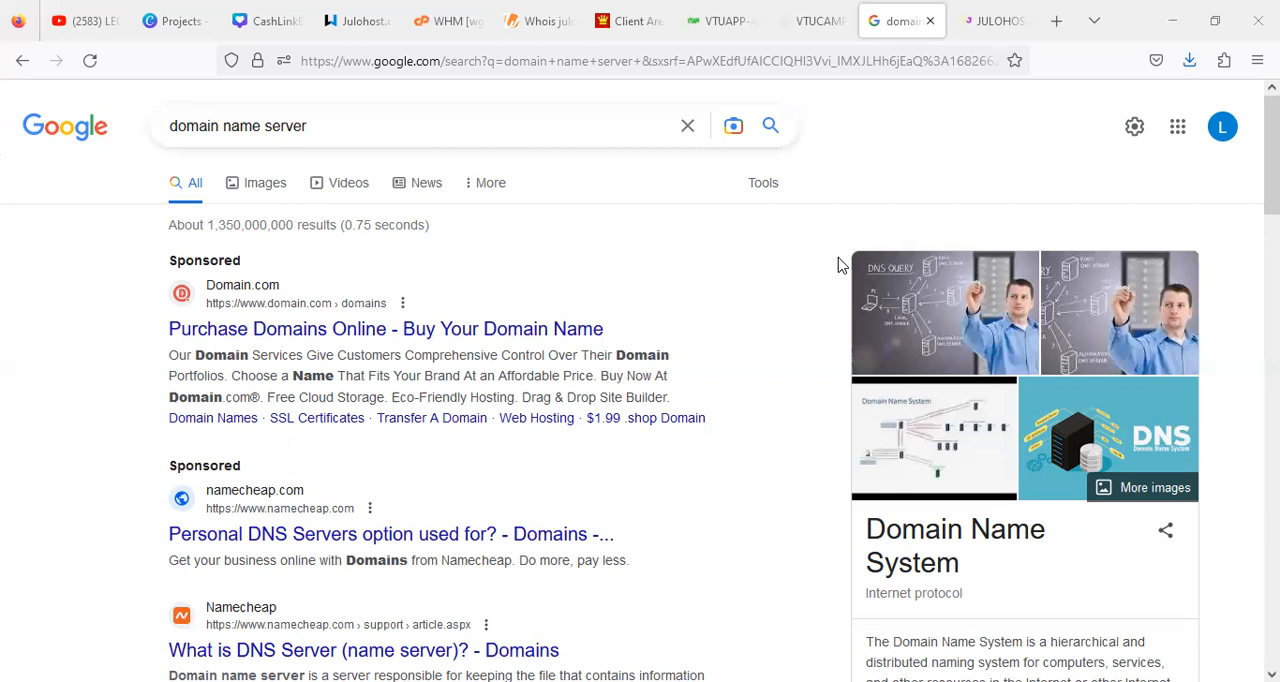
mouse_move(528, 190)
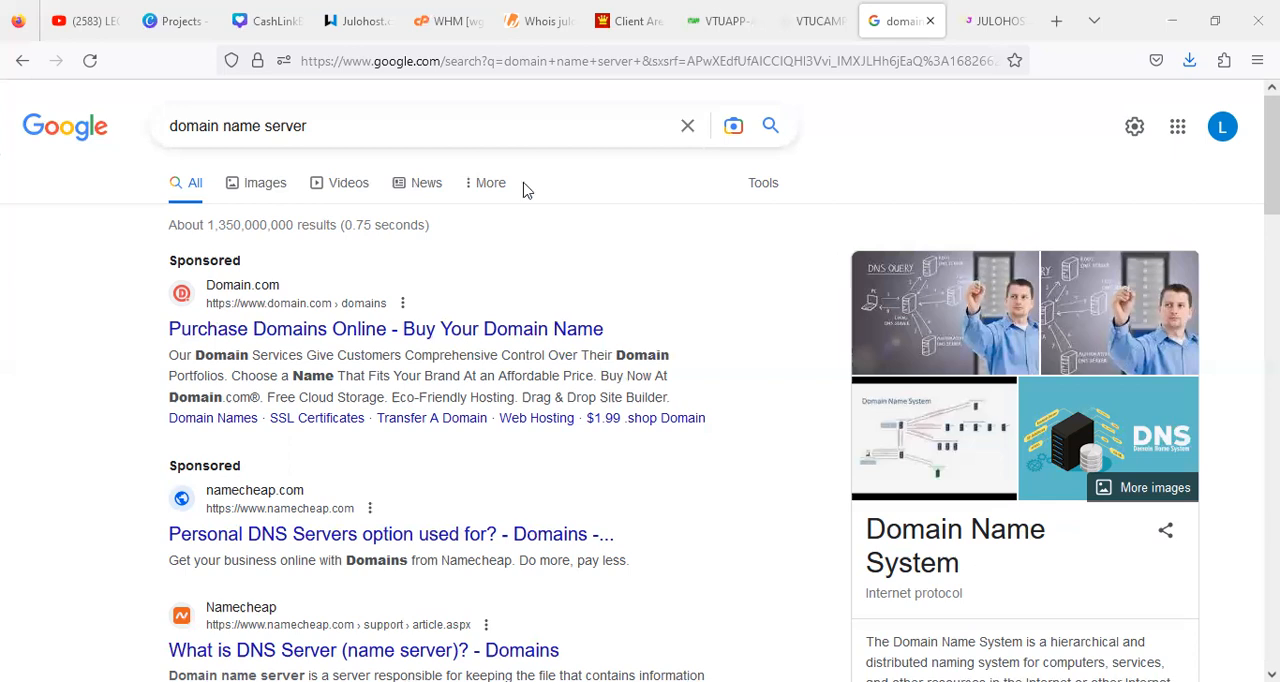
mouse_move(84, 8)
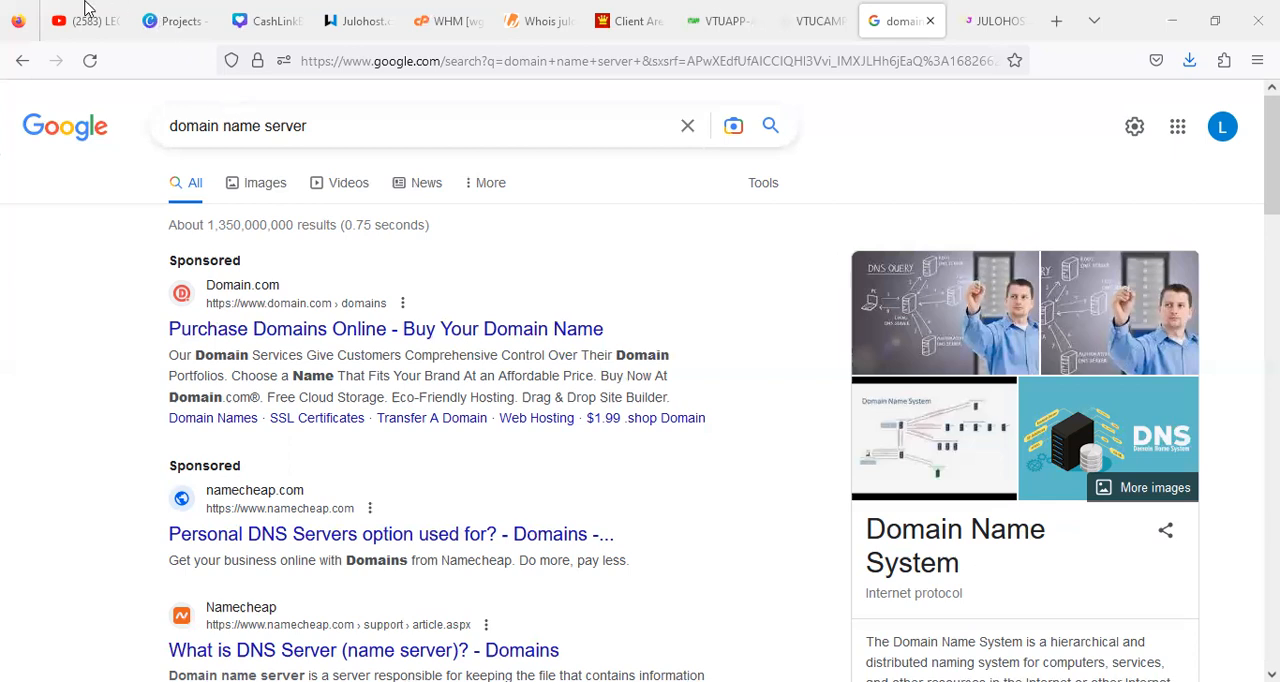
Flip through the YouTube channel and search-result tabs, landing on the Julohost hosting site
left_click(80, 20)
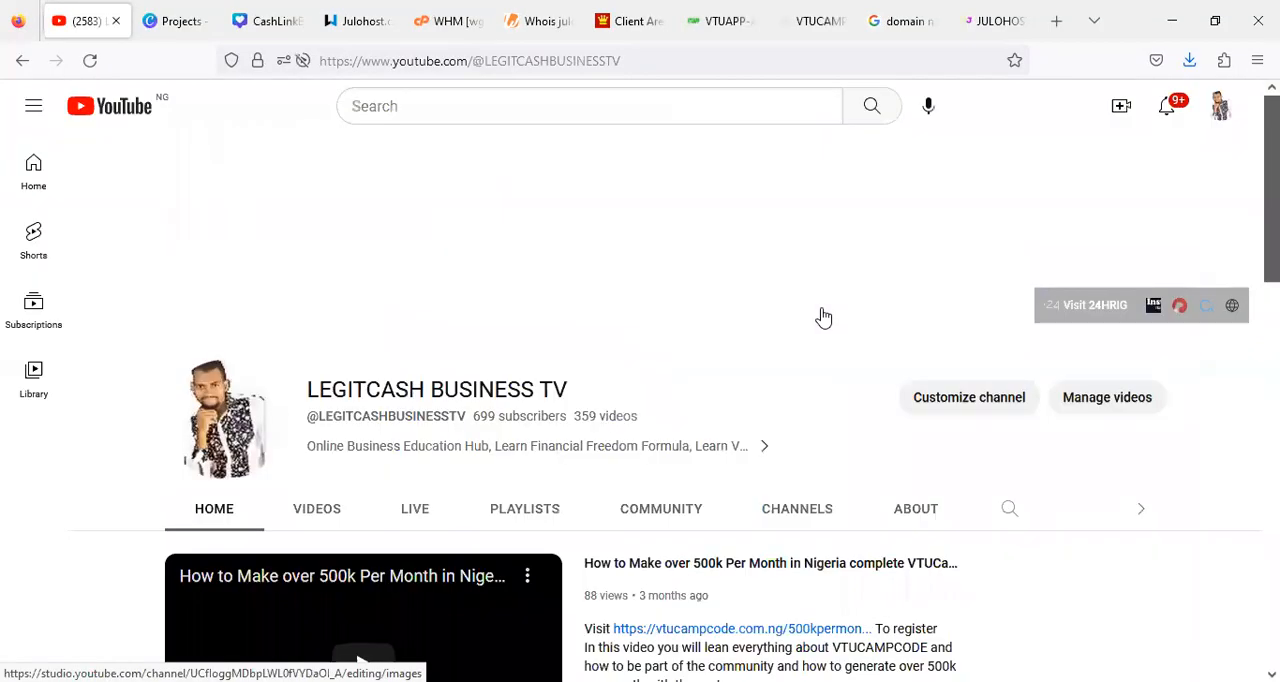
mouse_move(844, 312)
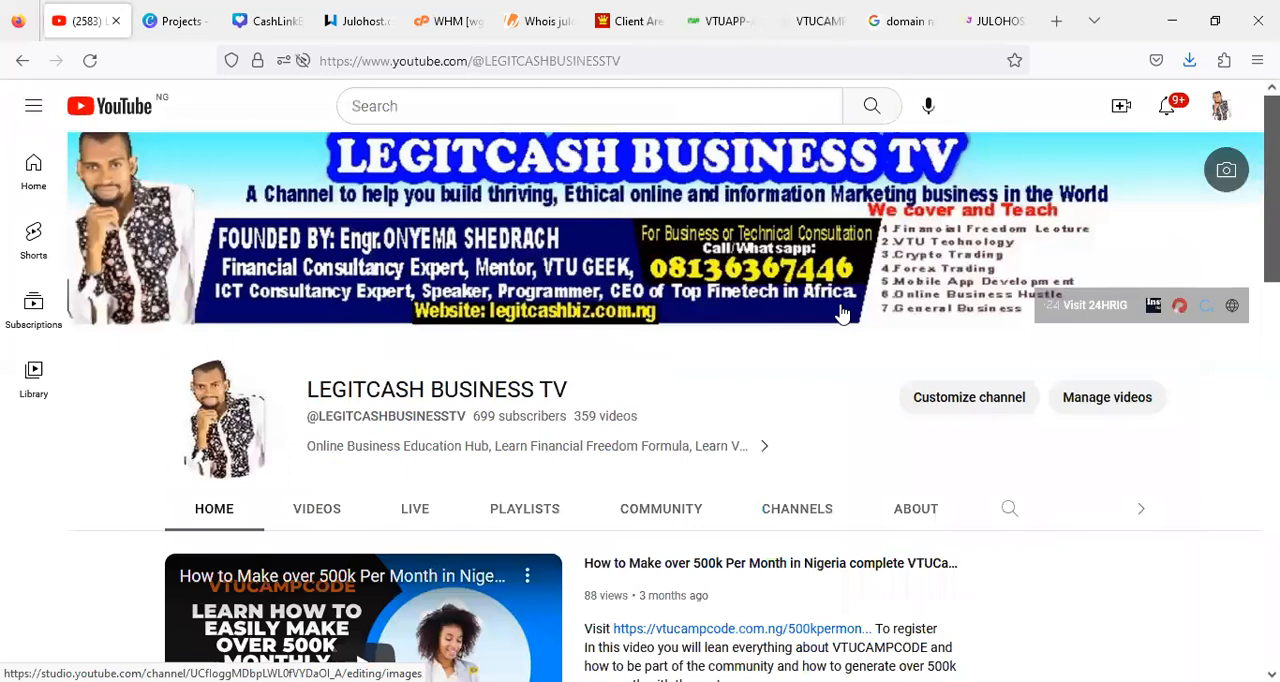
mouse_move(810, 400)
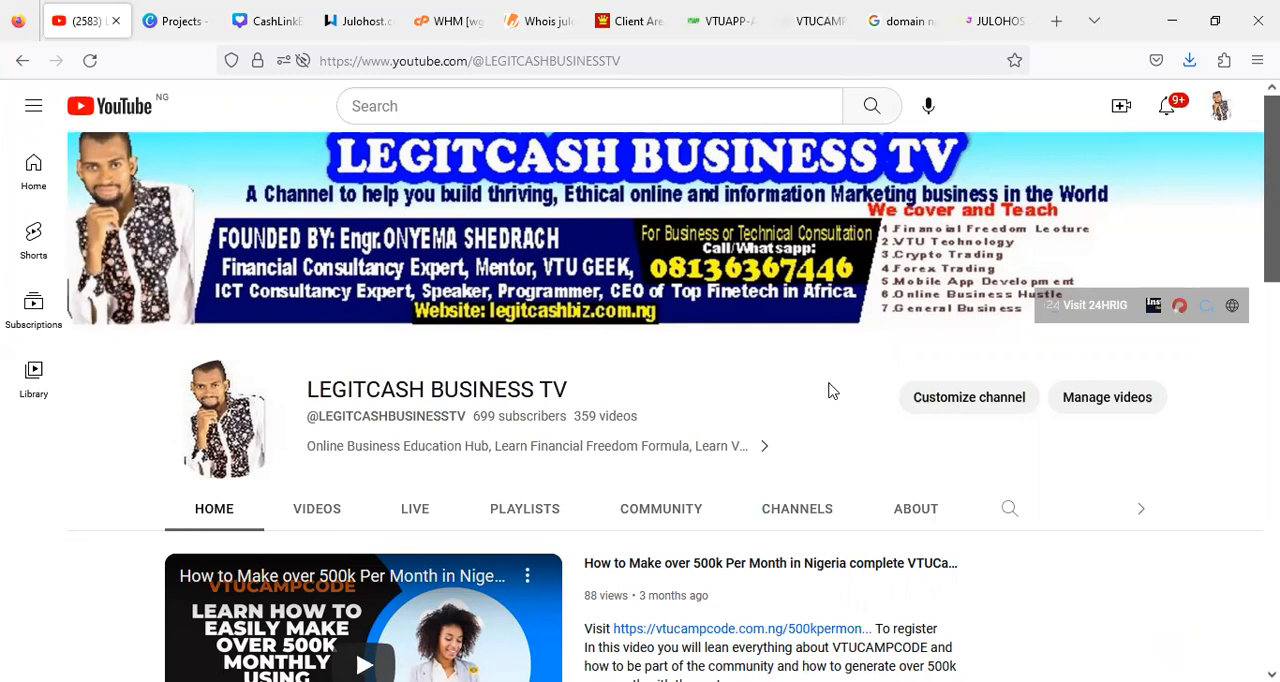
mouse_move(868, 390)
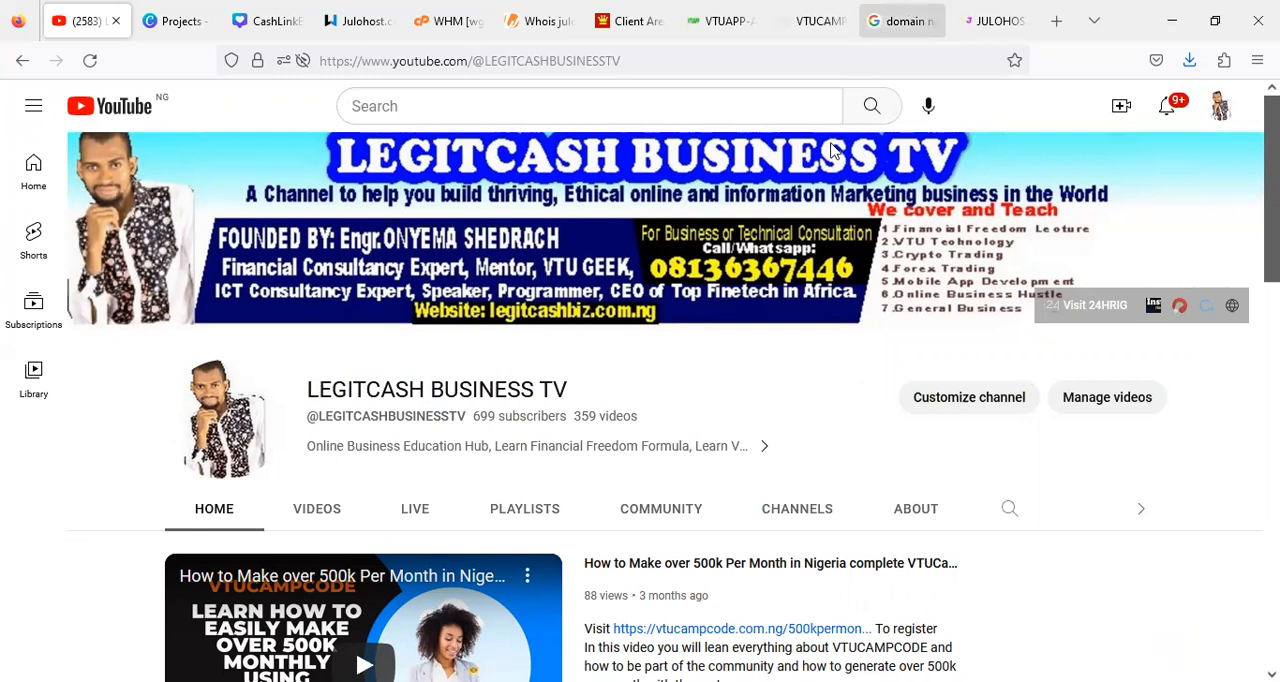
left_click(900, 20)
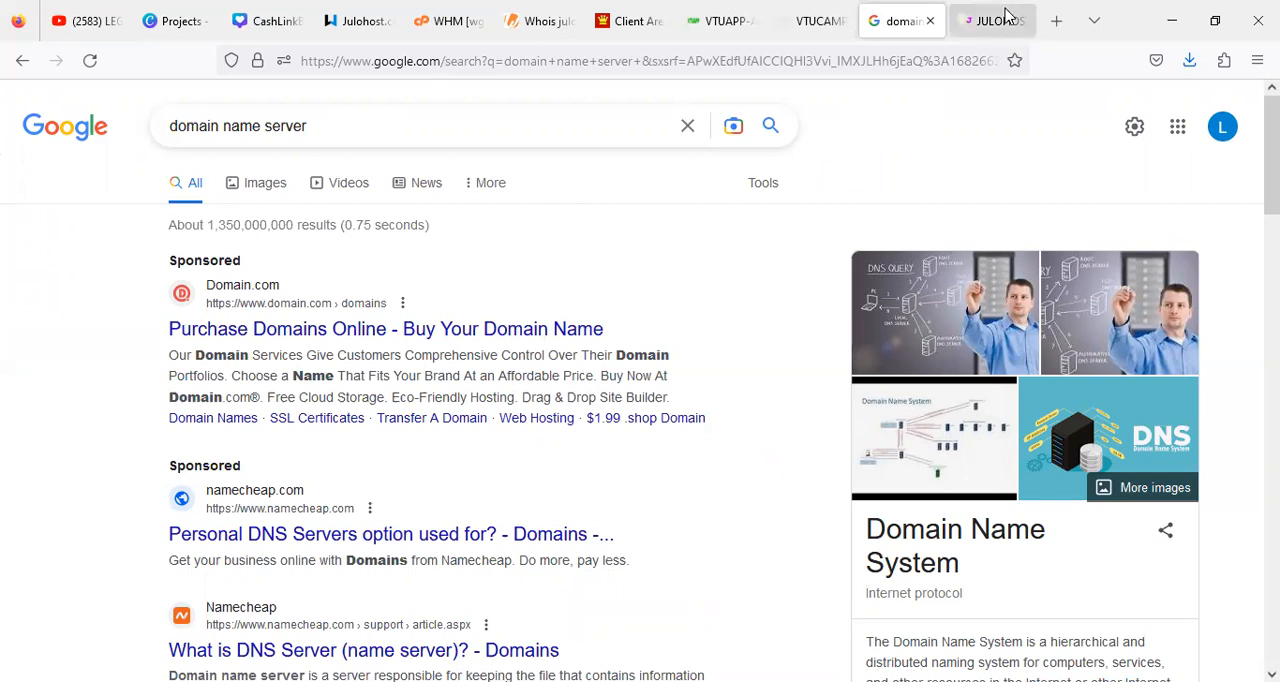
left_click(990, 20)
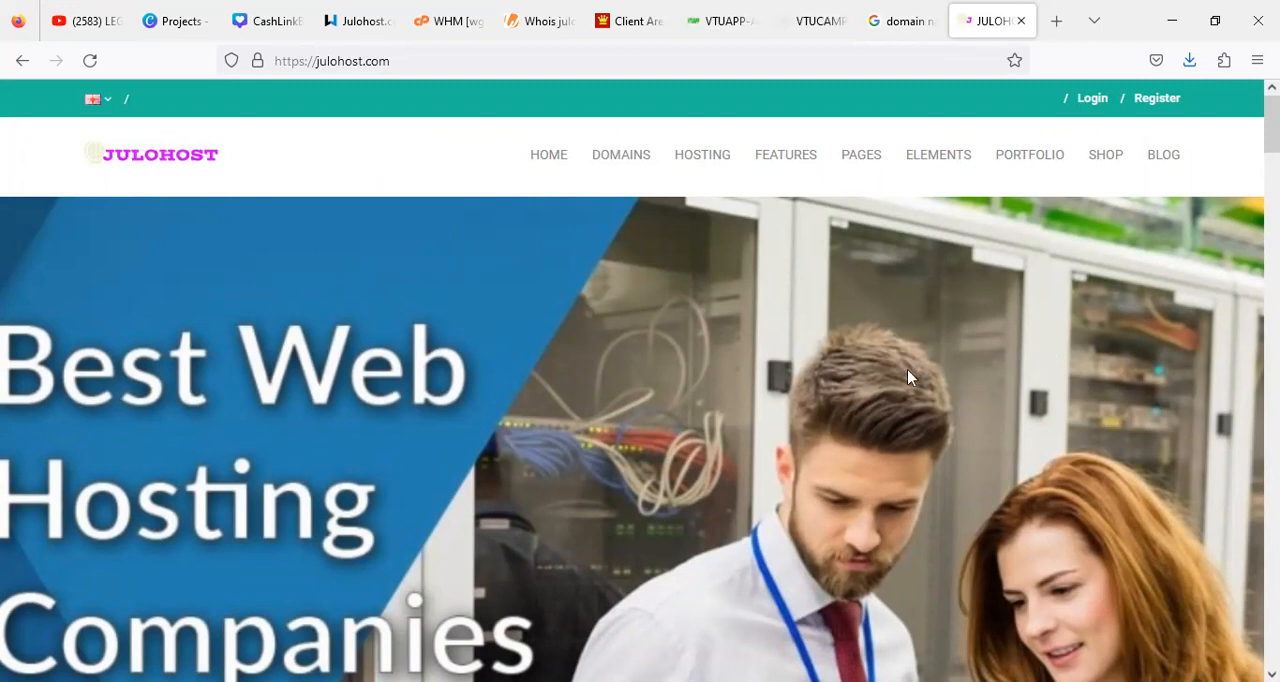
mouse_move(864, 376)
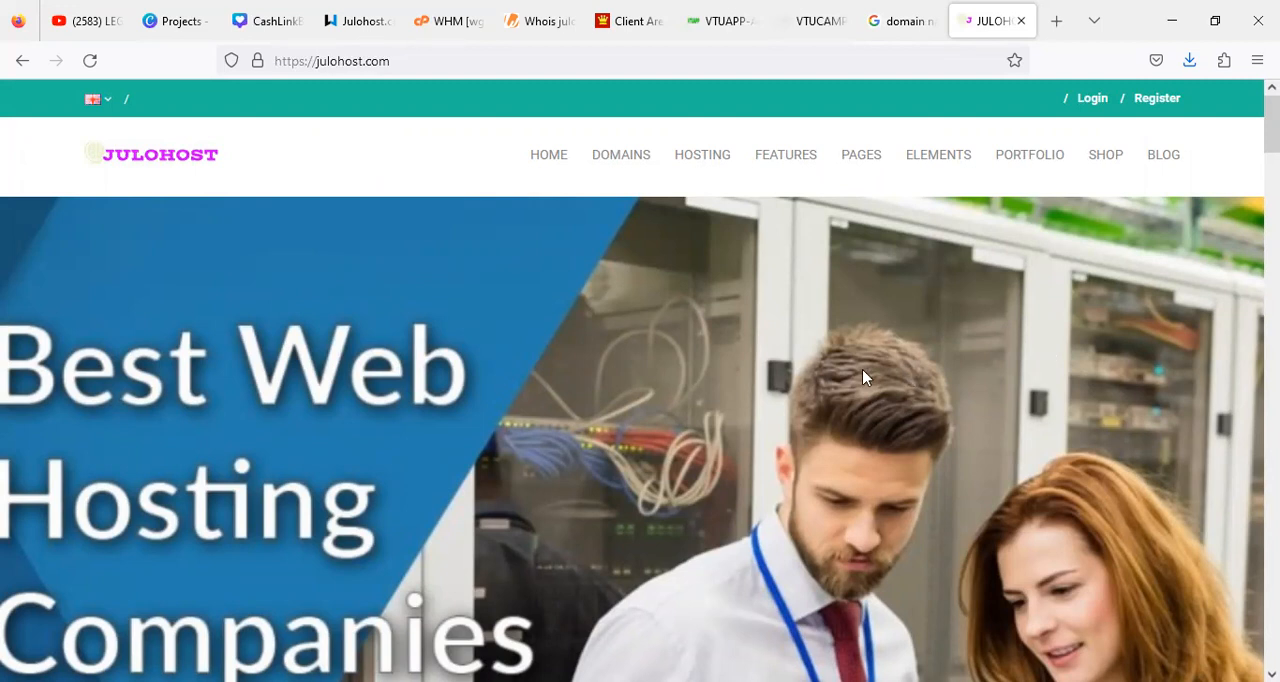
Scroll the Julohost homepage through its domain pricing, services and hosting offers
scroll("down", 3)
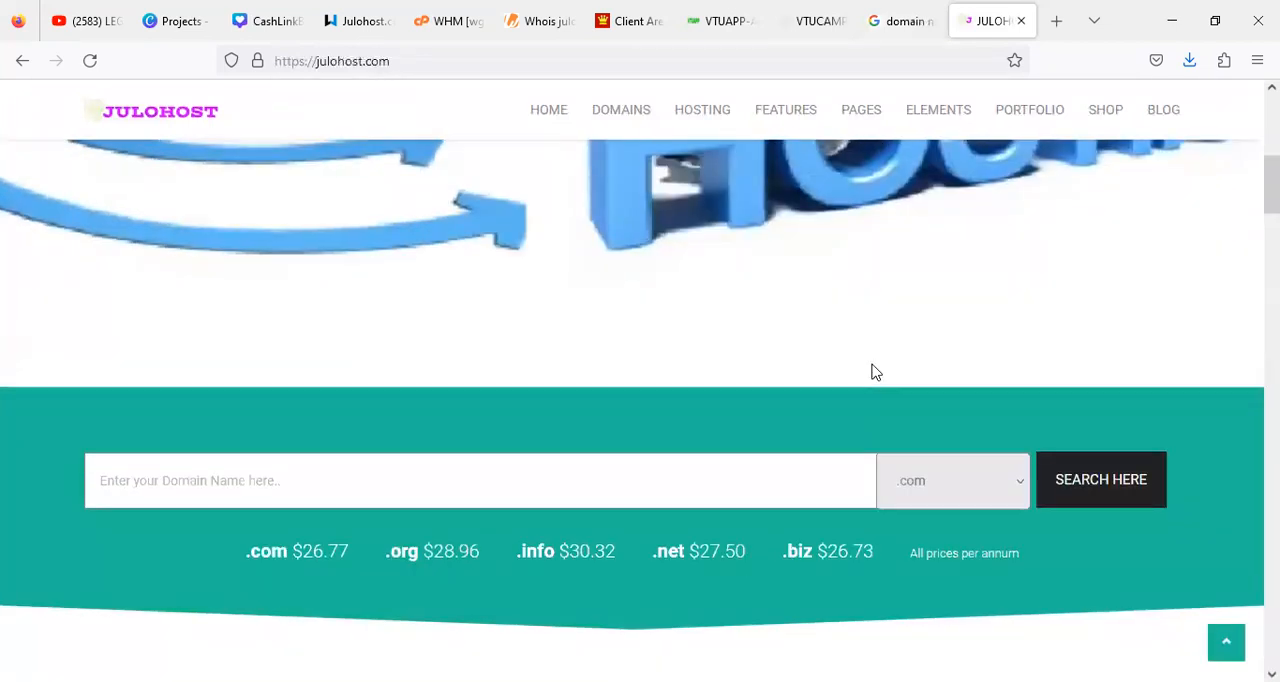
scroll("down", 3)
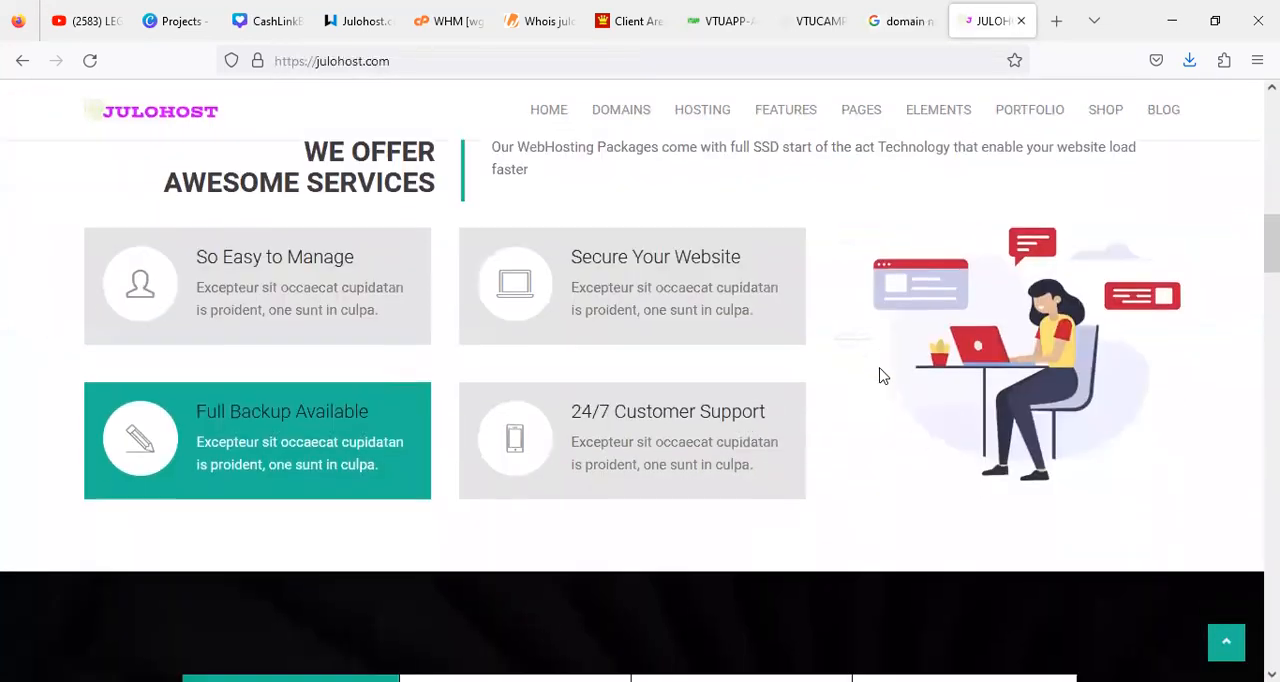
scroll("down", 3)
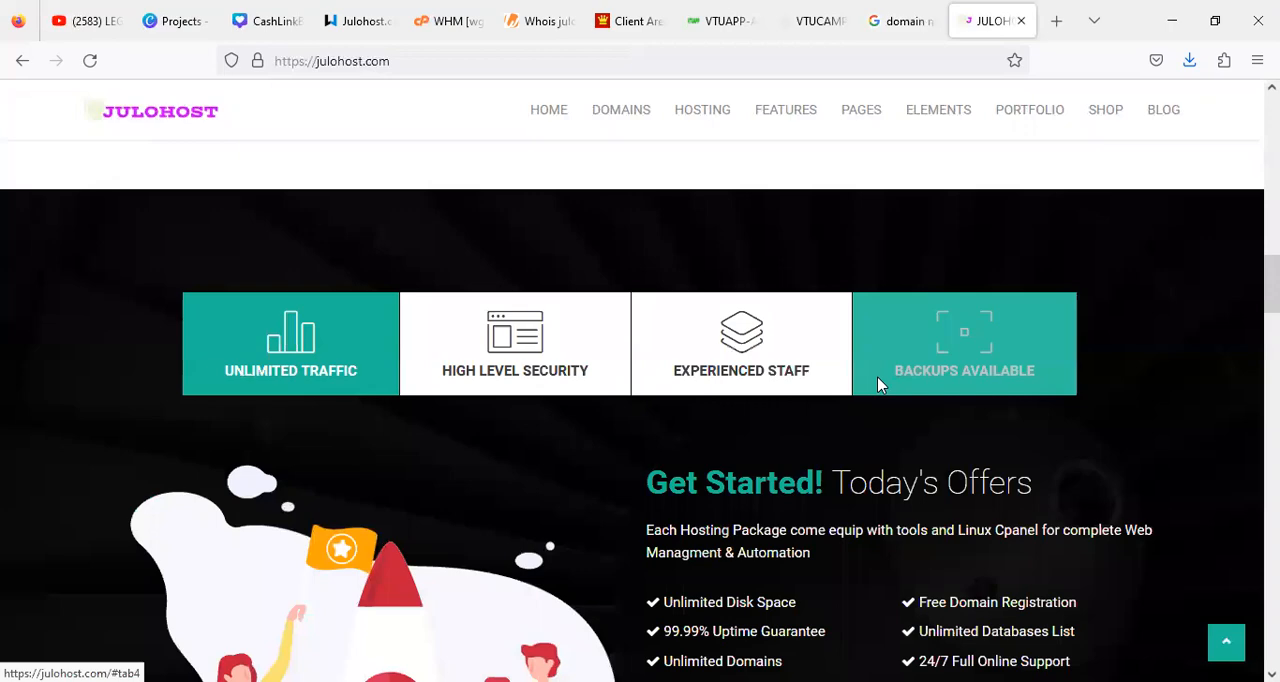
scroll("down", 3)
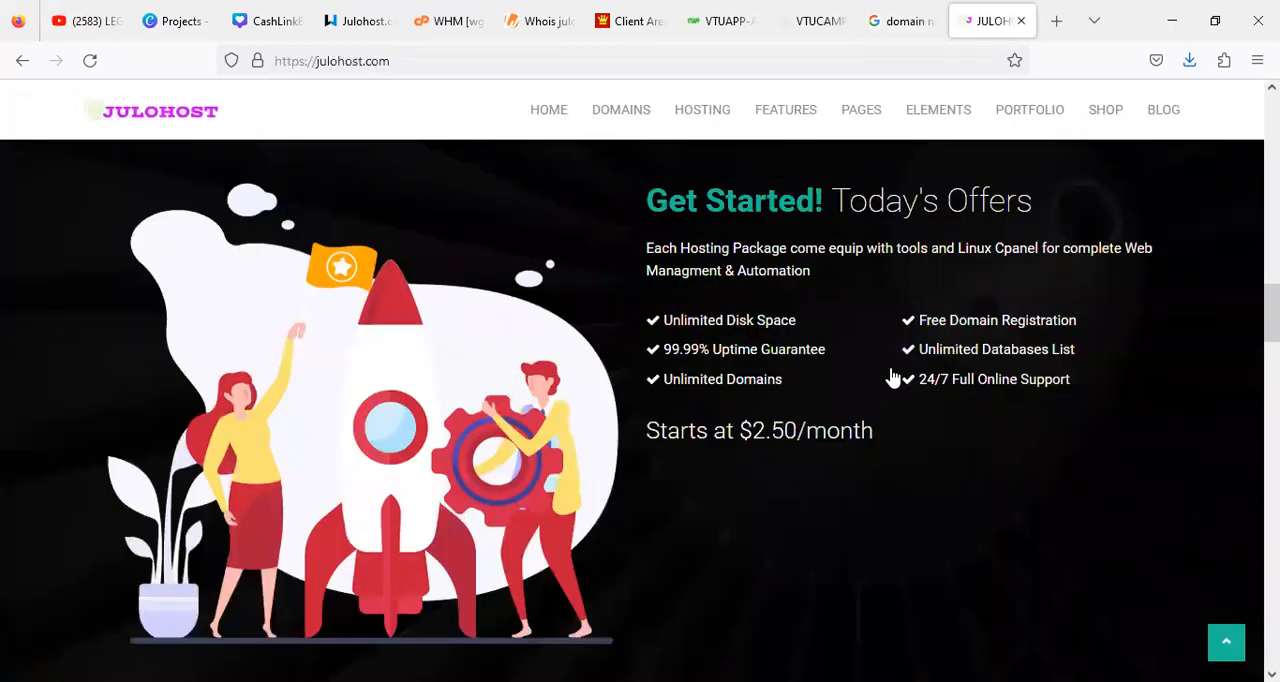
scroll("down", 3)
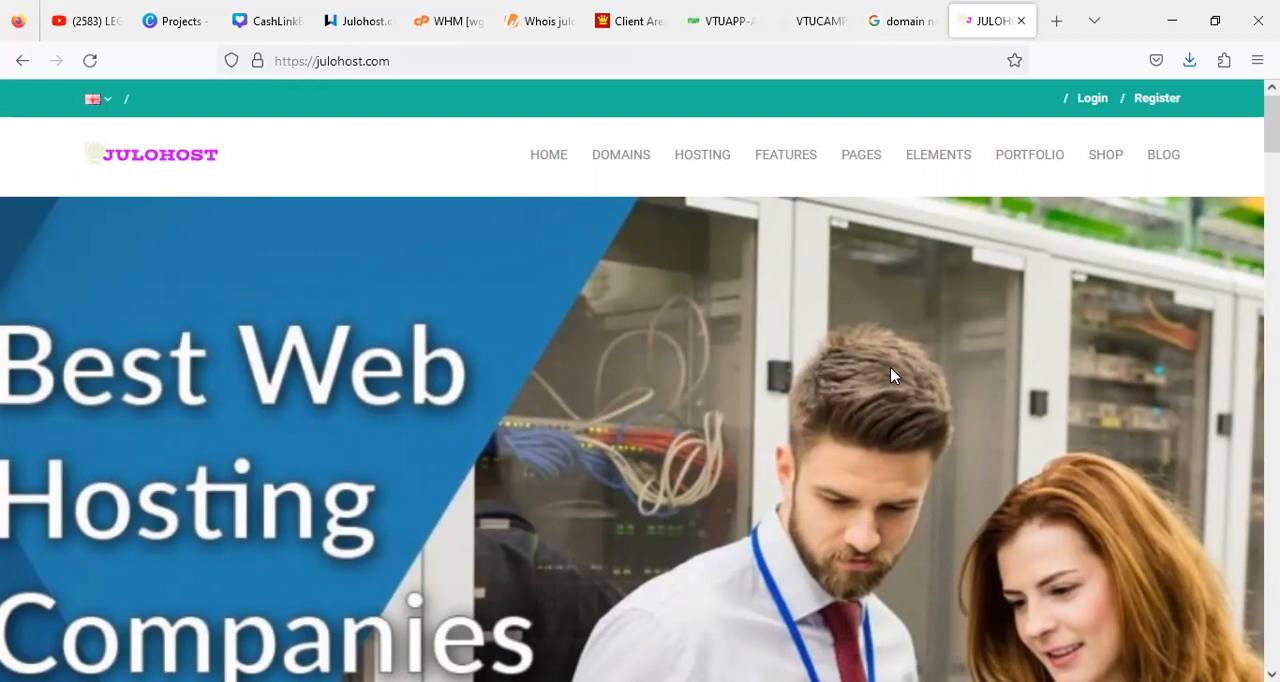
mouse_move(956, 386)
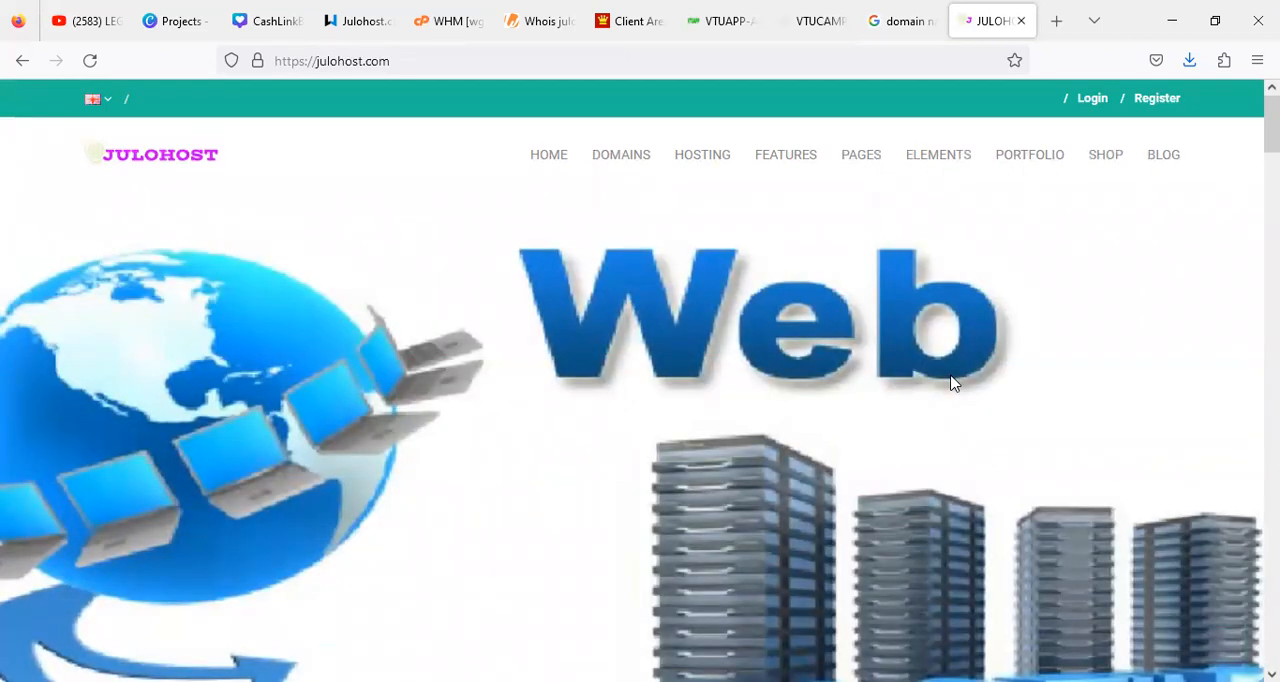
mouse_move(980, 324)
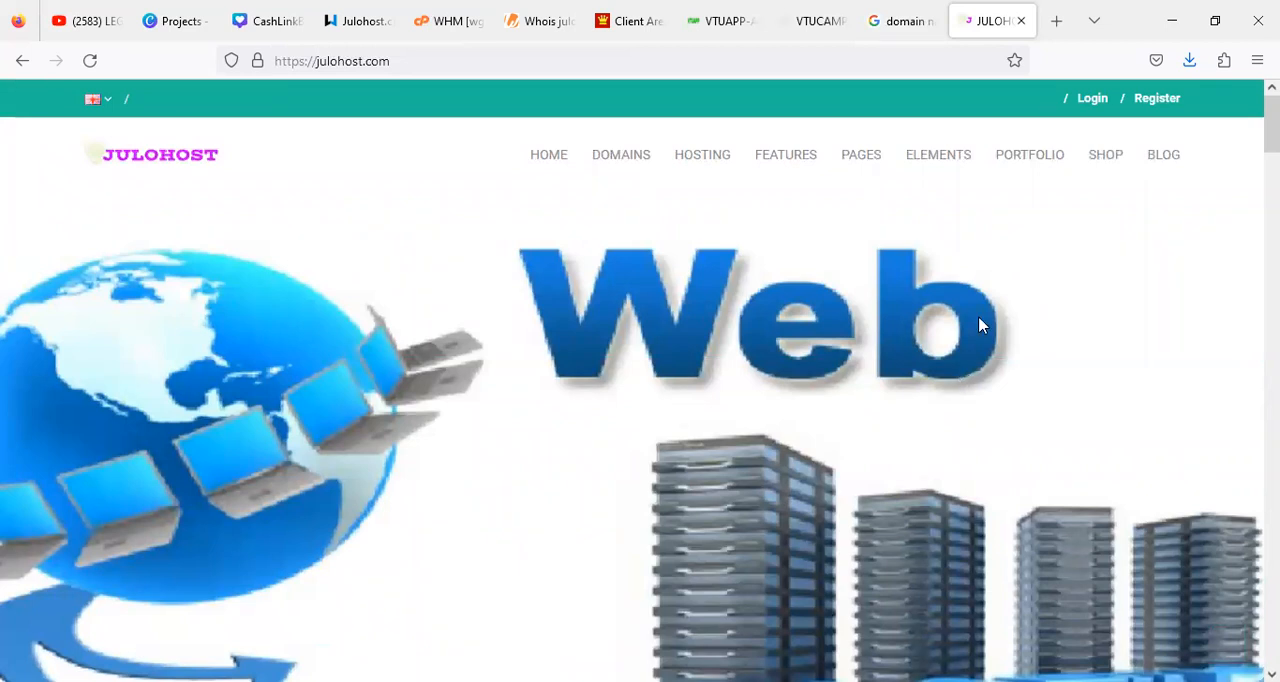
Bring up the julohost.com Whois record and scroll to its Name Servers row
left_click(540, 20)
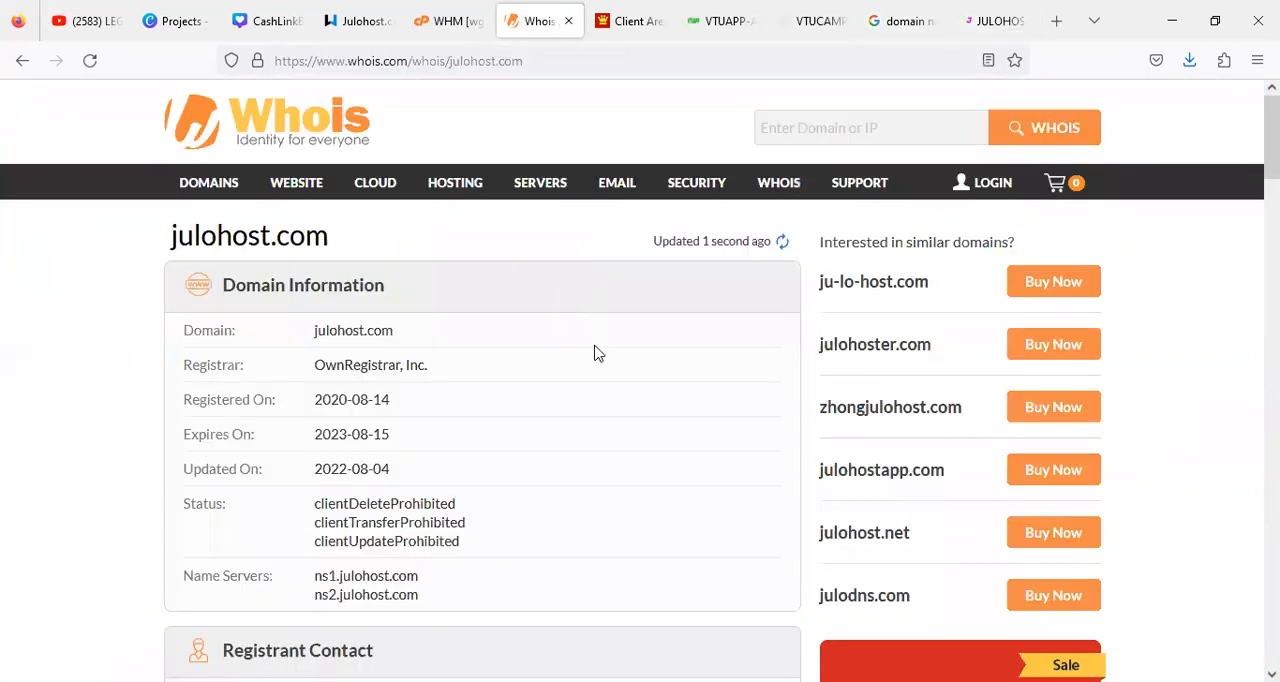
mouse_move(624, 376)
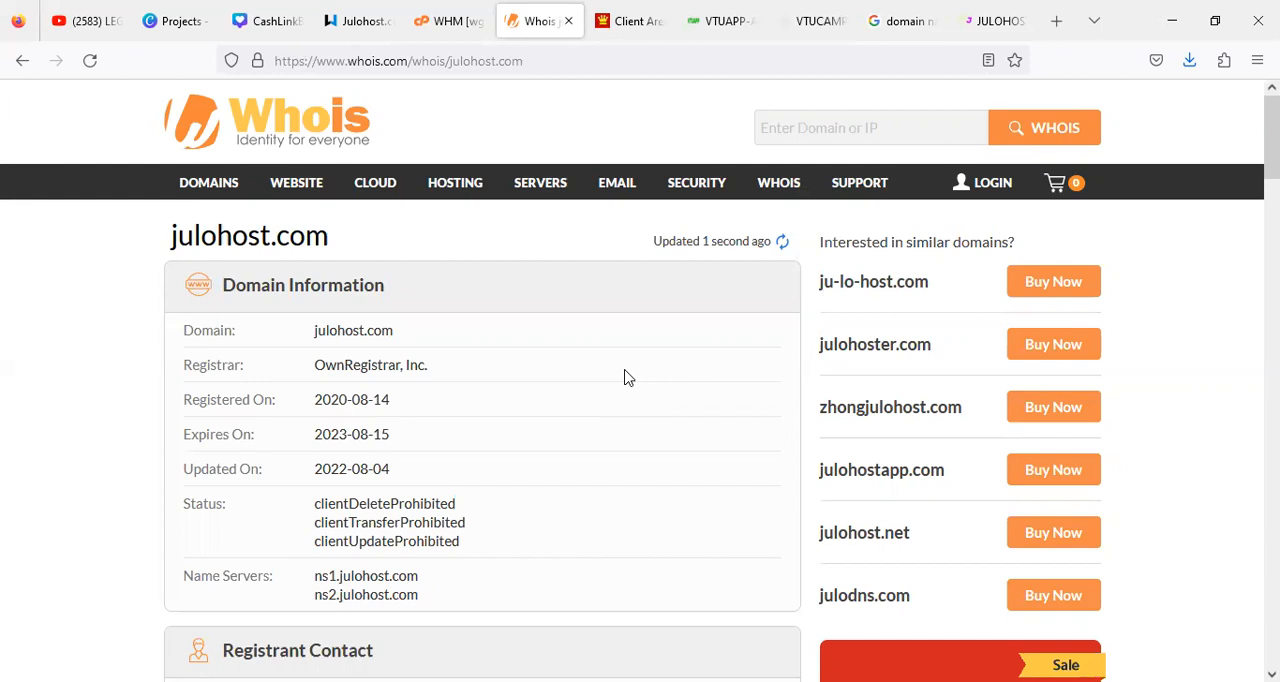
mouse_move(636, 470)
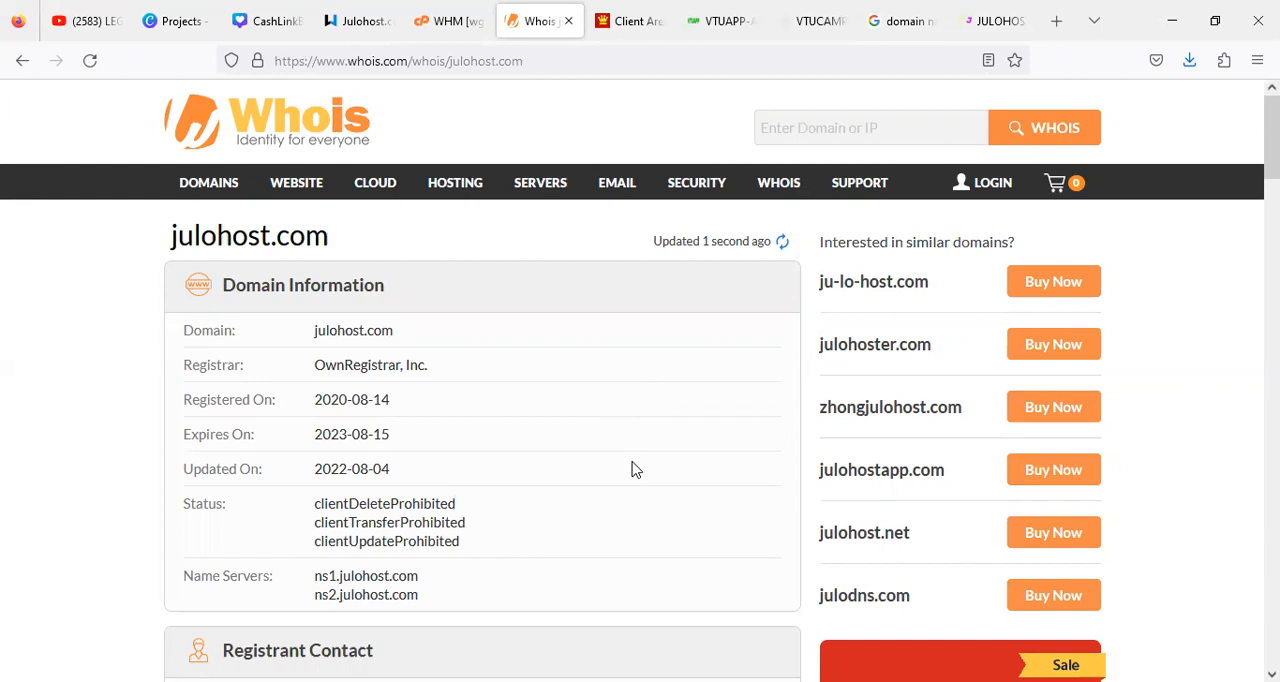
mouse_move(856, 164)
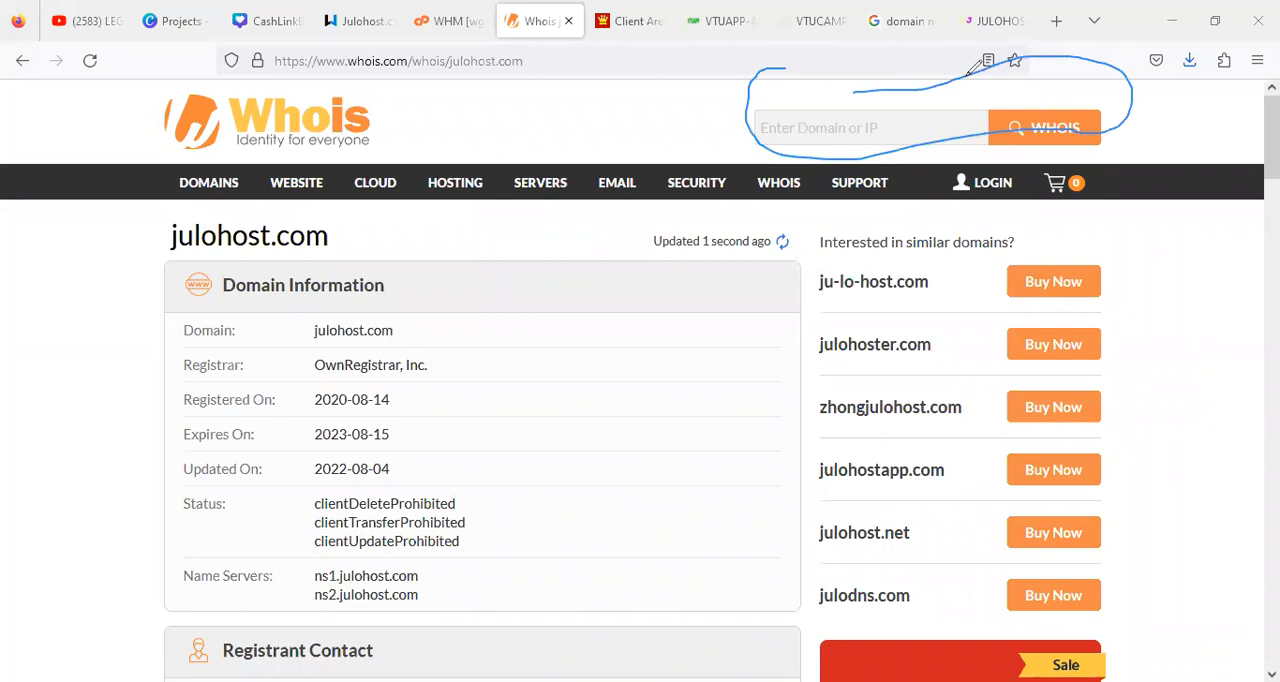
mouse_move(72, 466)
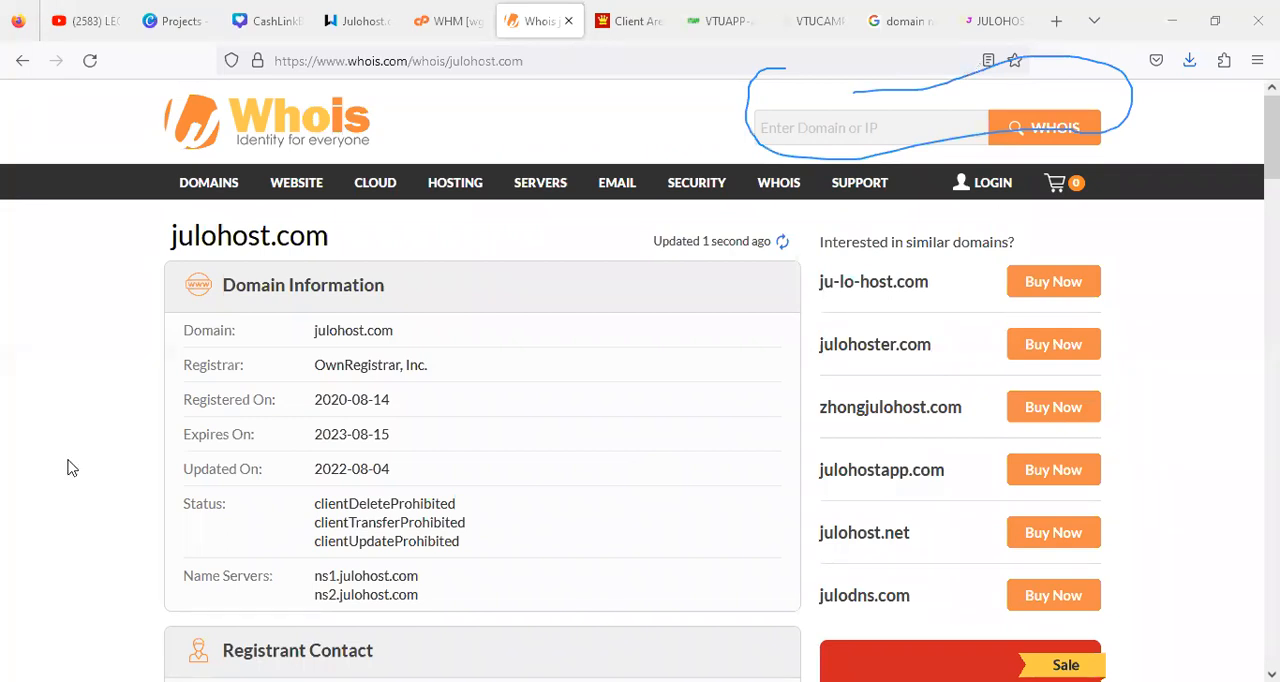
scroll("down", 3)
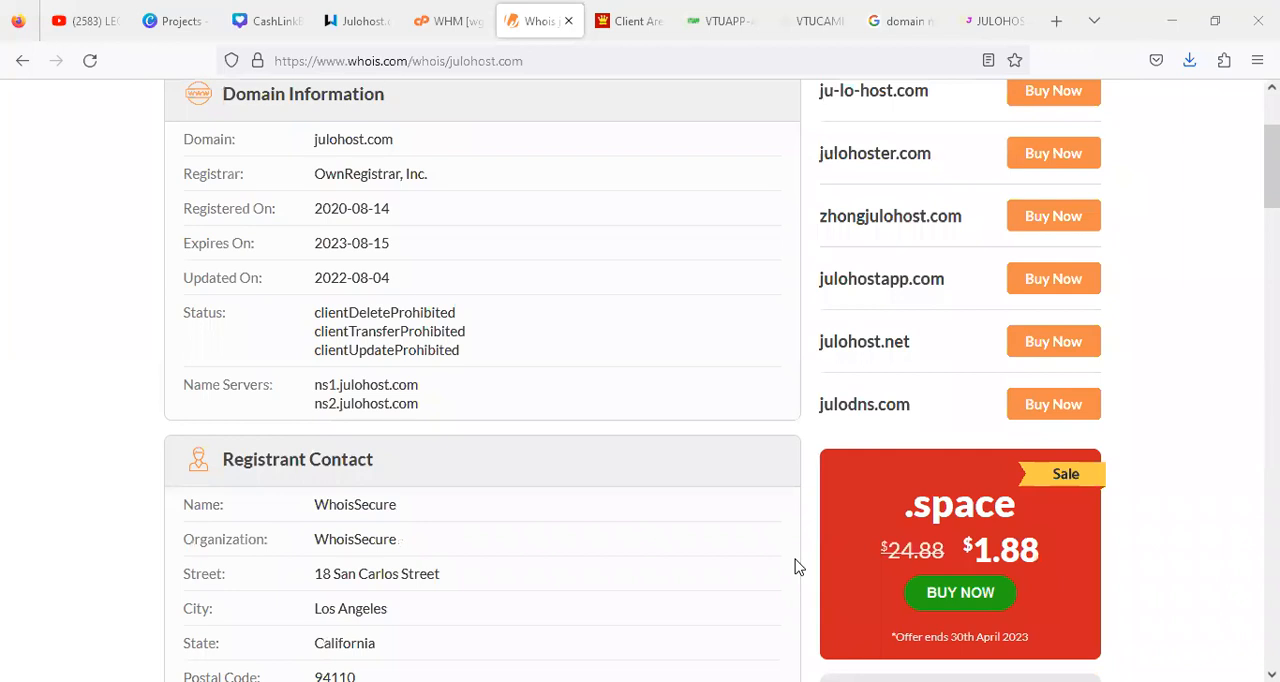
mouse_move(162, 408)
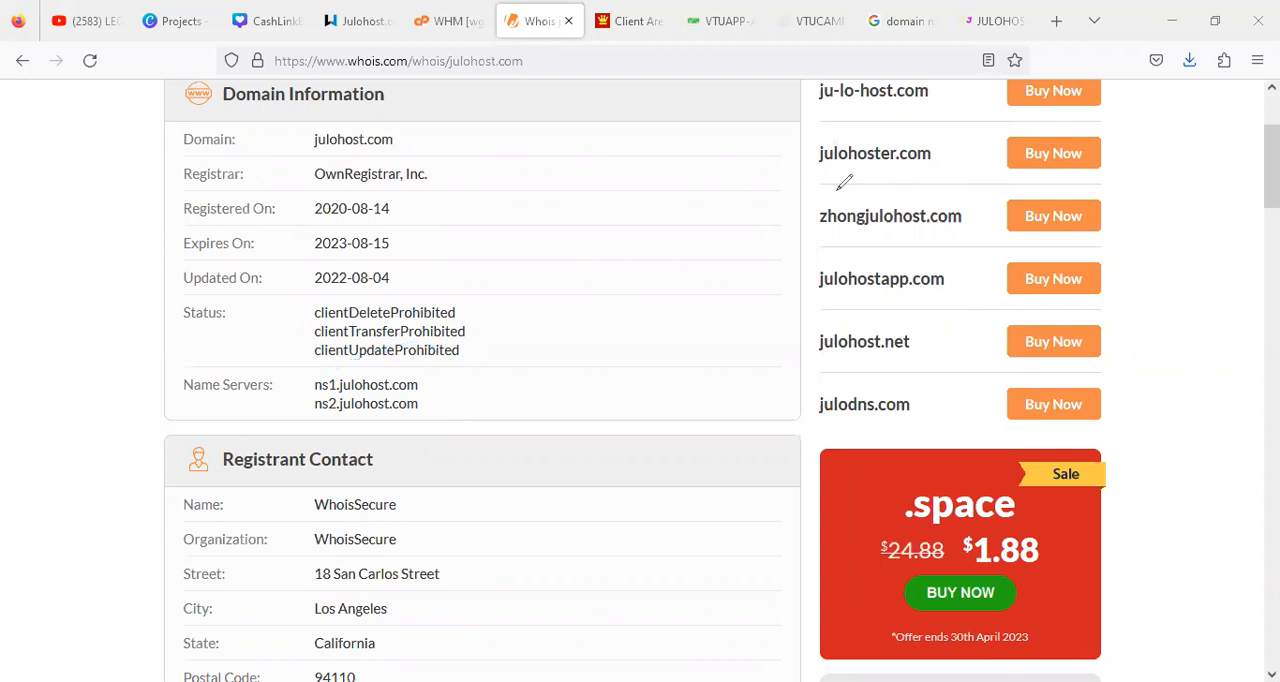
mouse_move(430, 400)
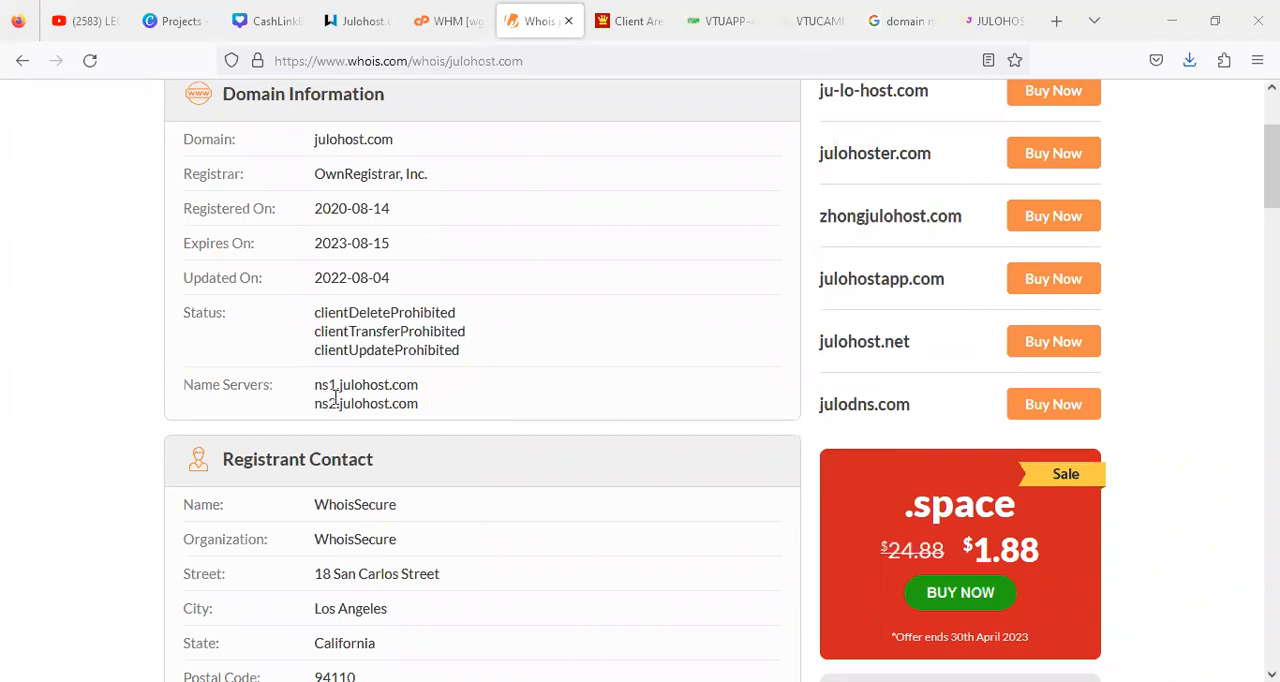
mouse_move(398, 388)
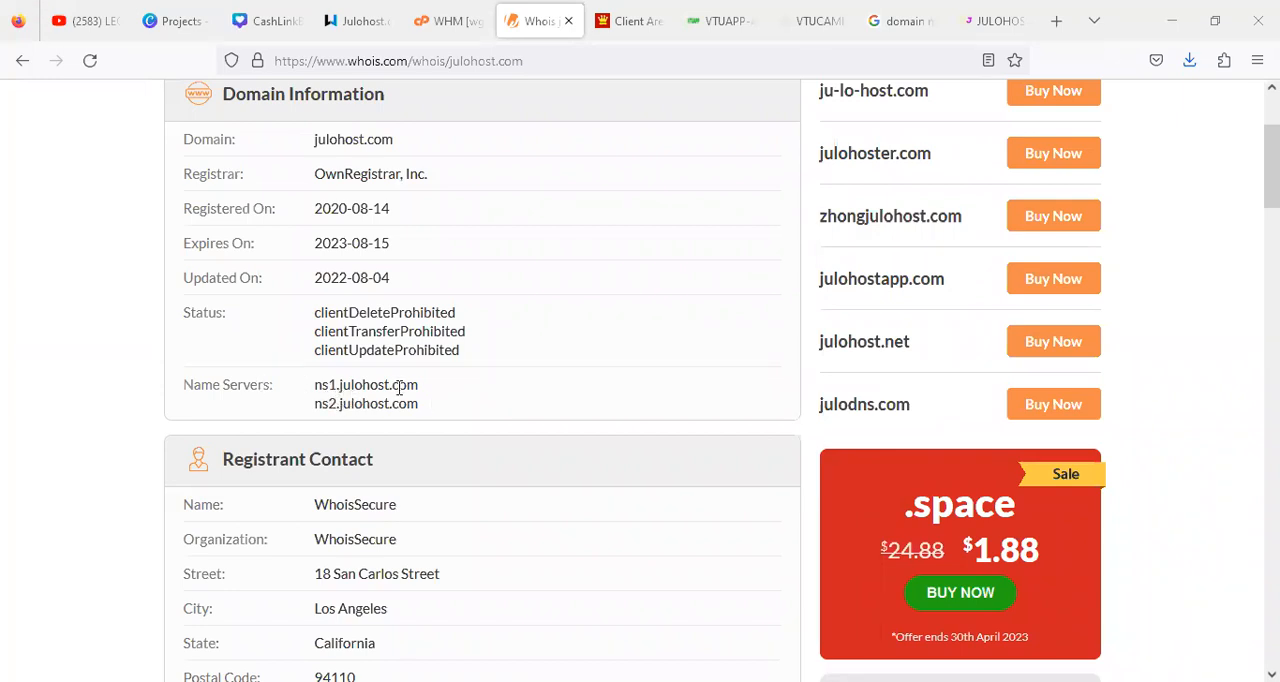
mouse_move(312, 444)
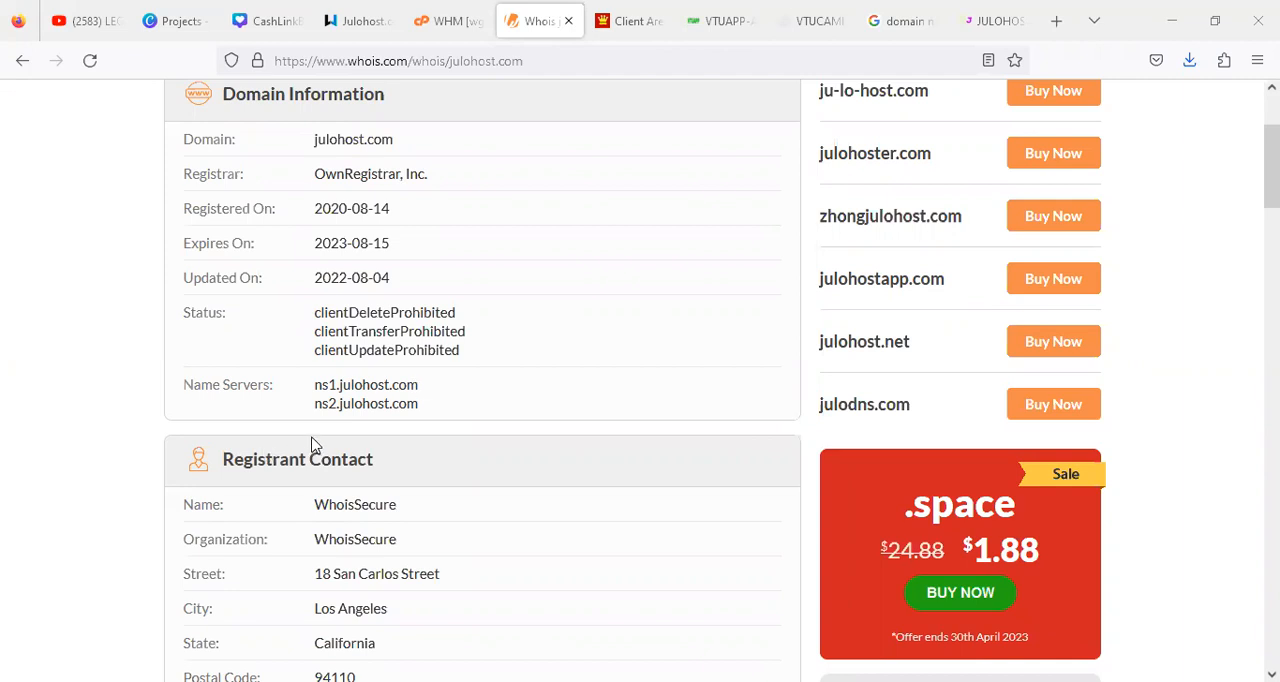
mouse_move(468, 406)
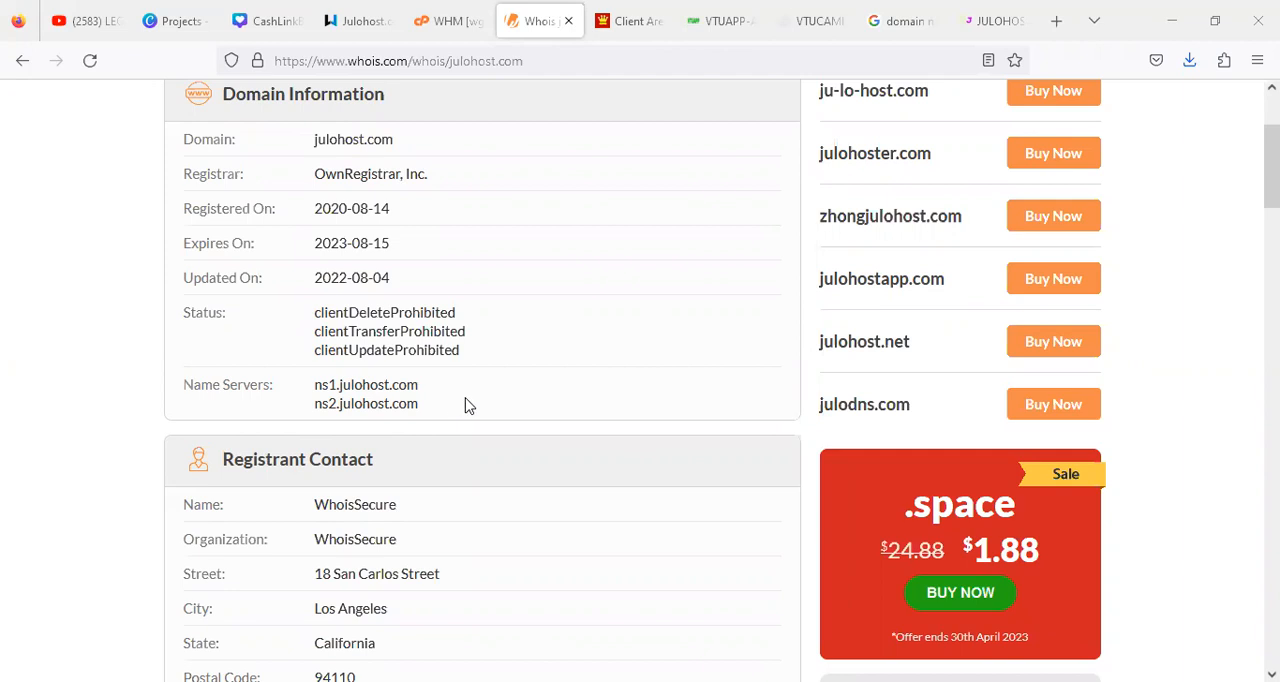
mouse_move(476, 400)
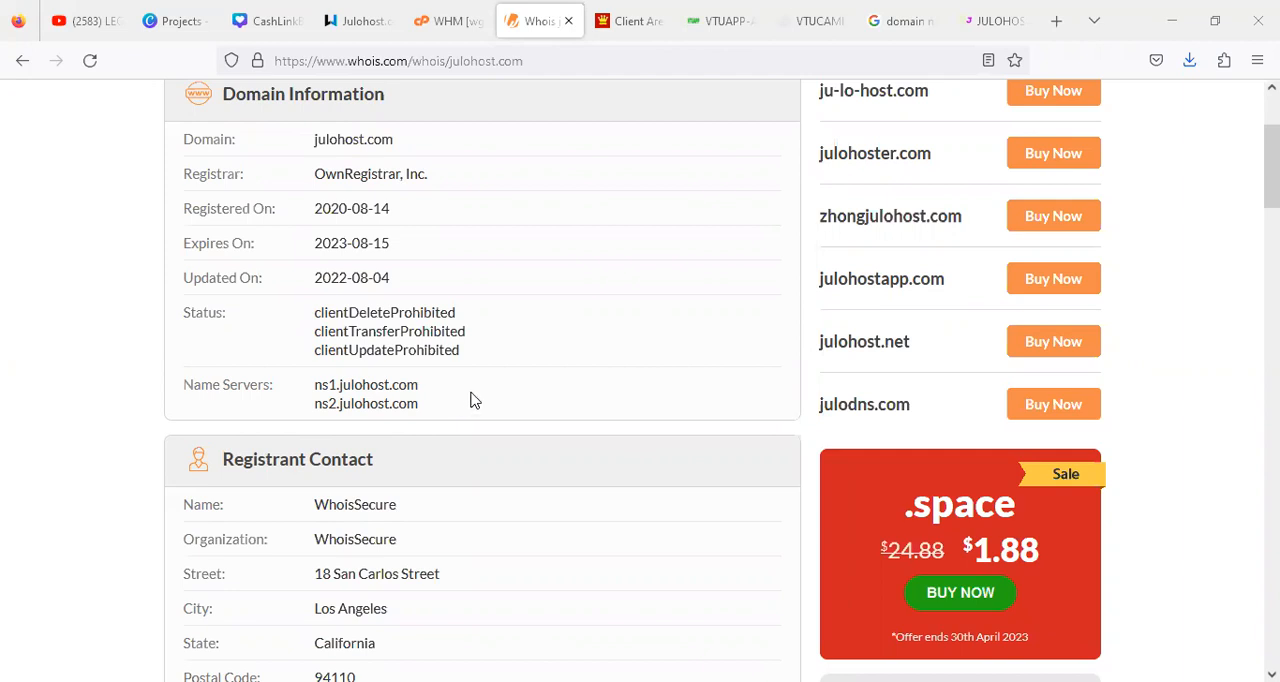
mouse_move(498, 432)
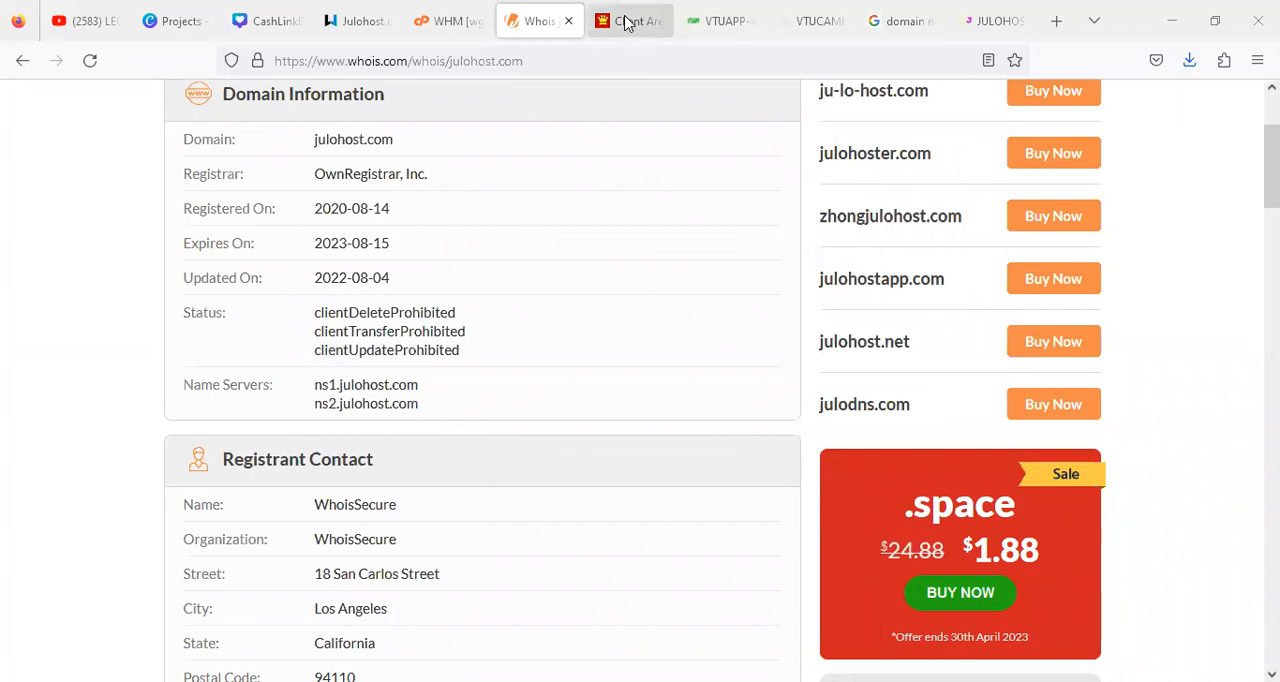
Switch to the DomainKing client area dashboard showing one domain for E NETWORK
left_click(630, 20)
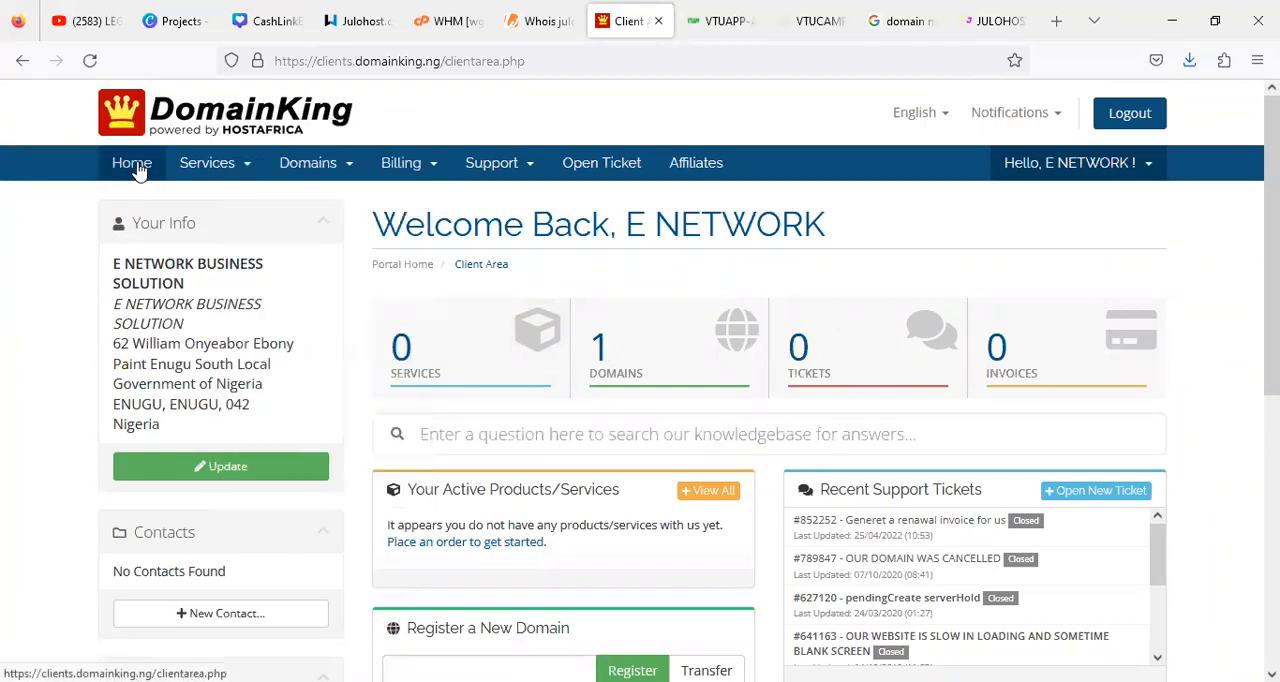
right_click(132, 162)
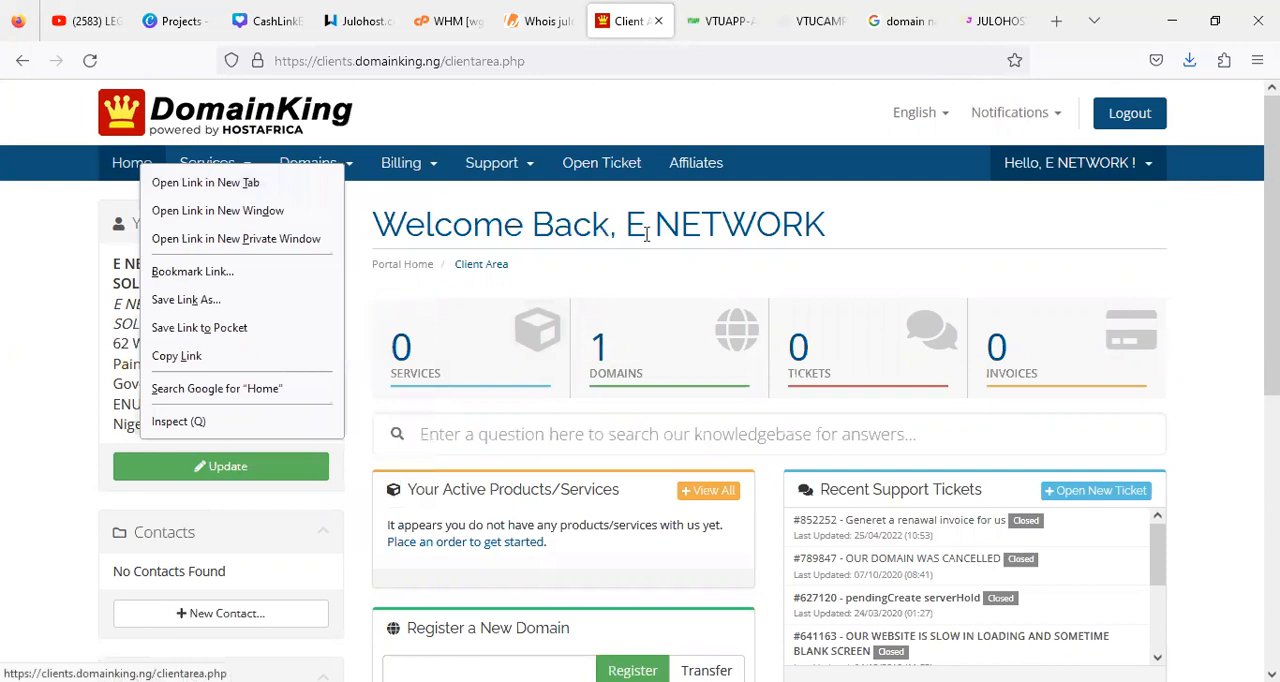
left_click(924, 234)
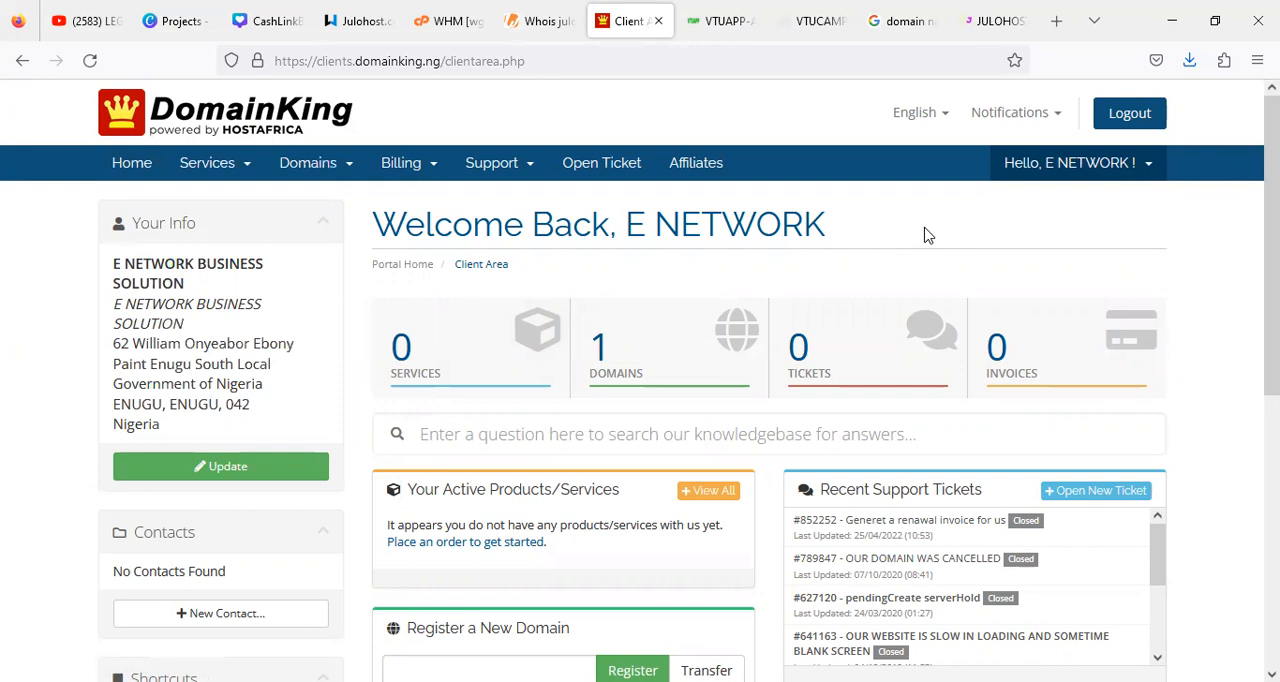
mouse_move(592, 372)
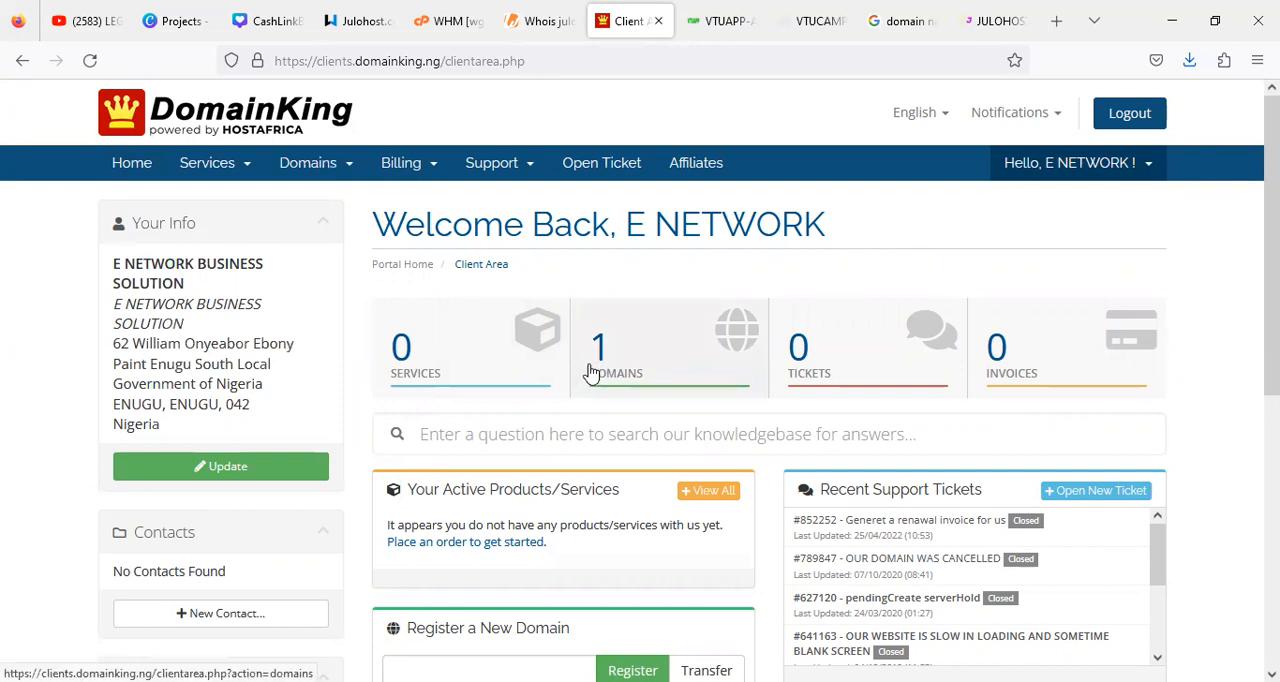
mouse_move(612, 360)
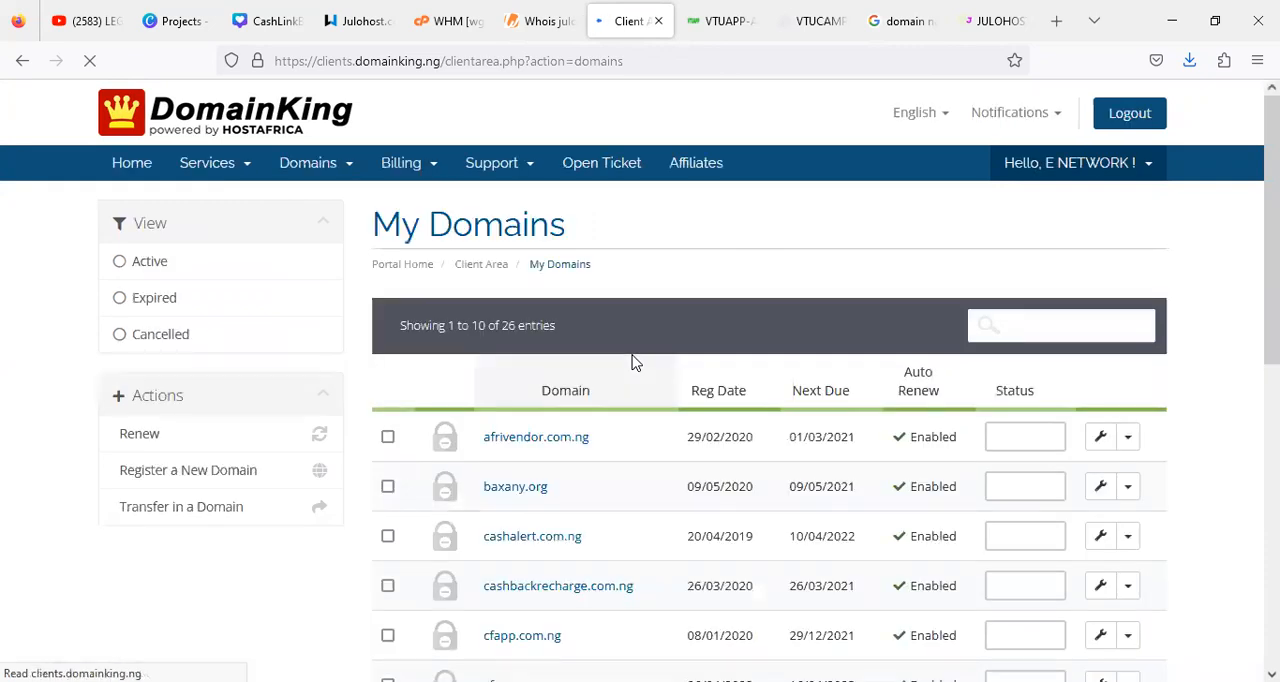
Go to the last My Domains page where vtuapp.com.ng shows as Active, briefly checking the VTUAPP site
scroll("down", 3)
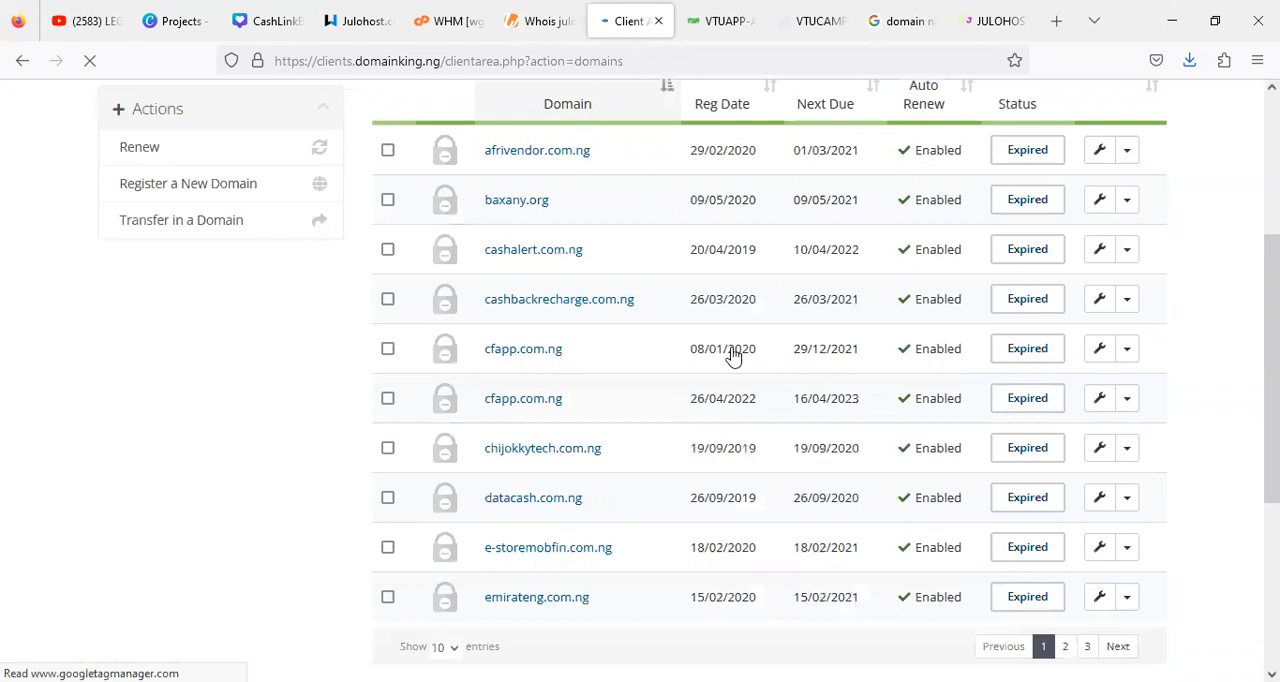
scroll("down", 3)
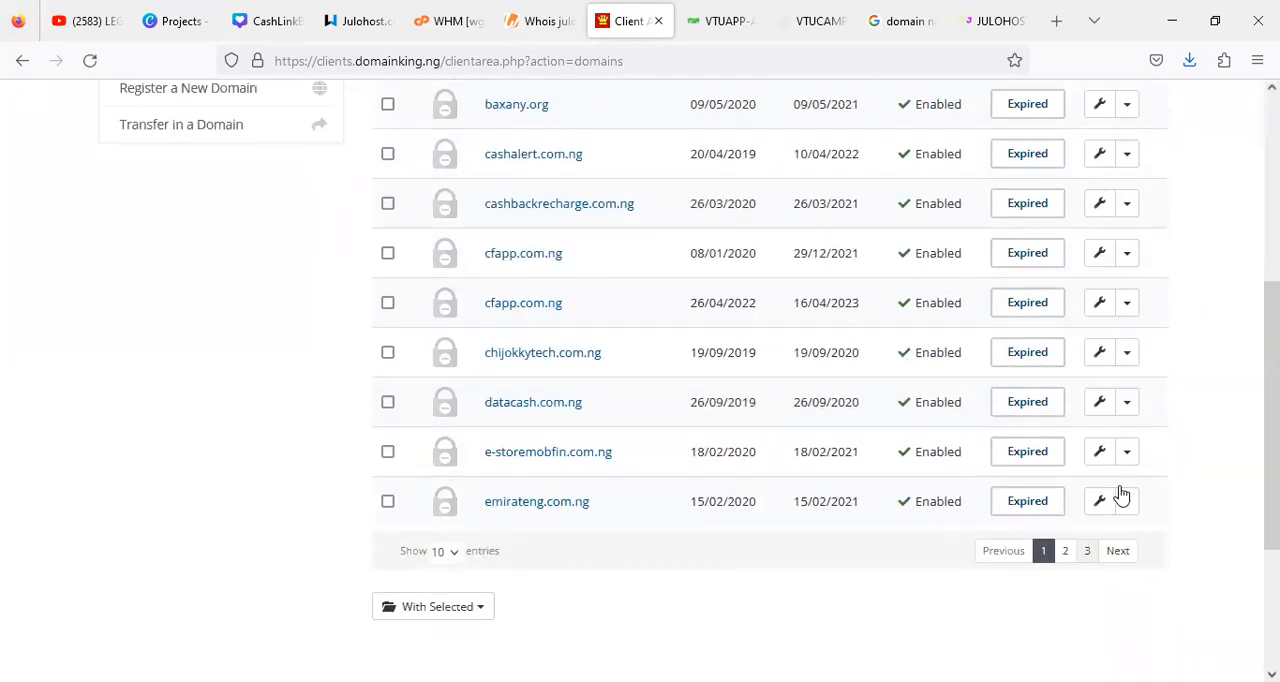
left_click(1086, 550)
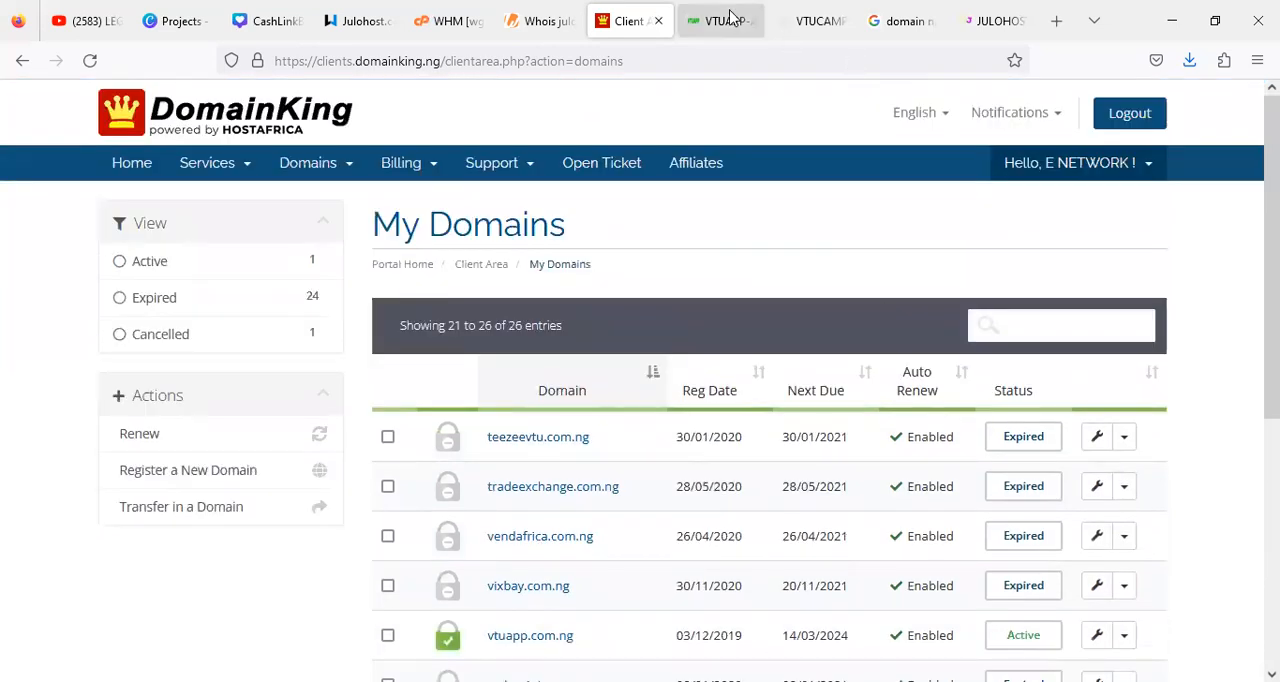
left_click(716, 20)
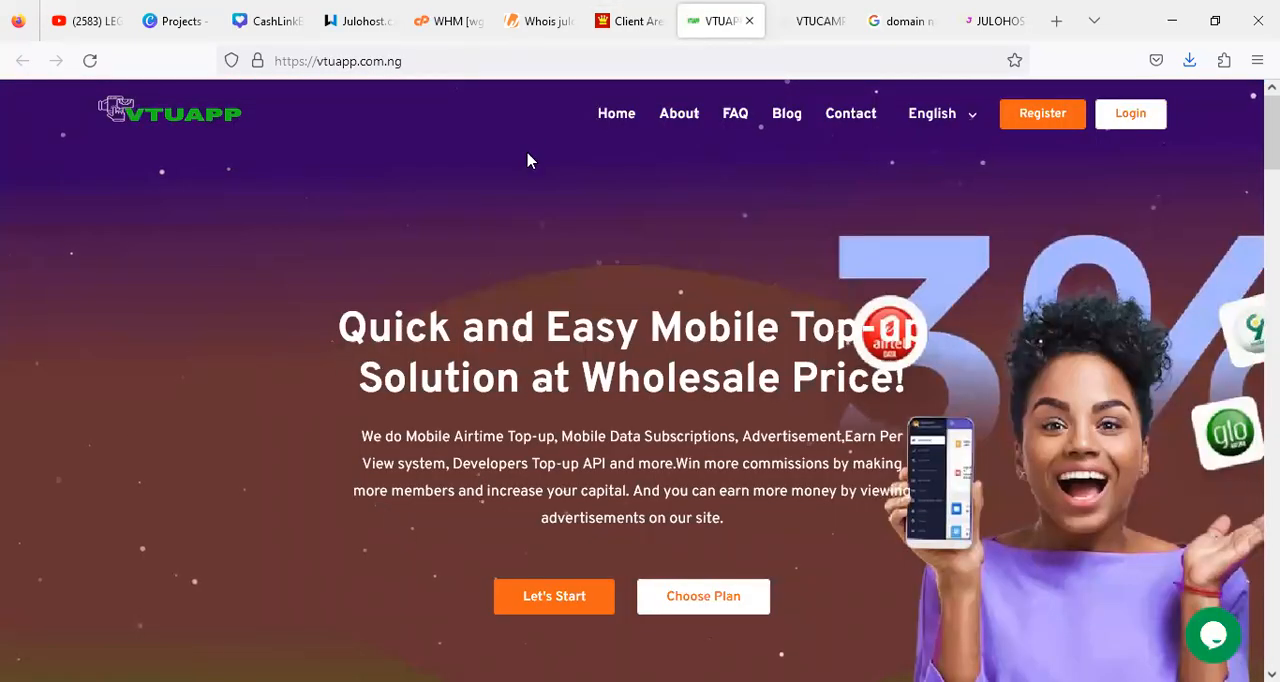
left_click(628, 20)
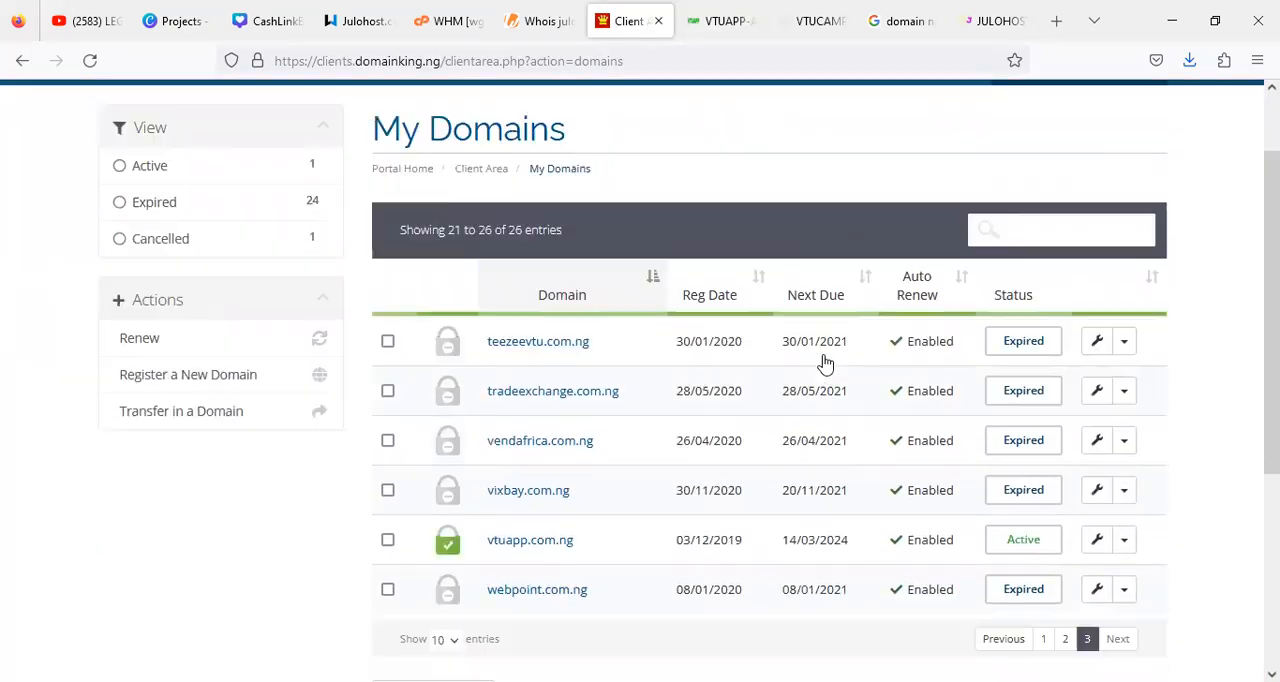
scroll("down", 3)
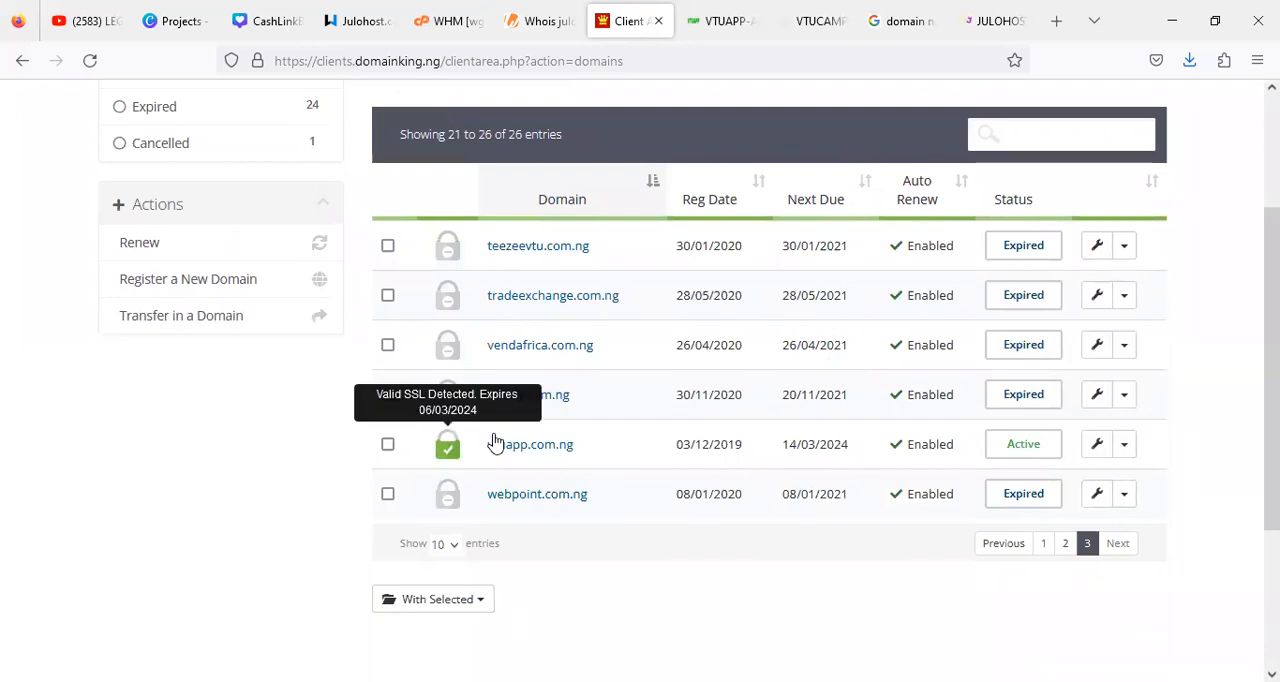
mouse_move(1156, 456)
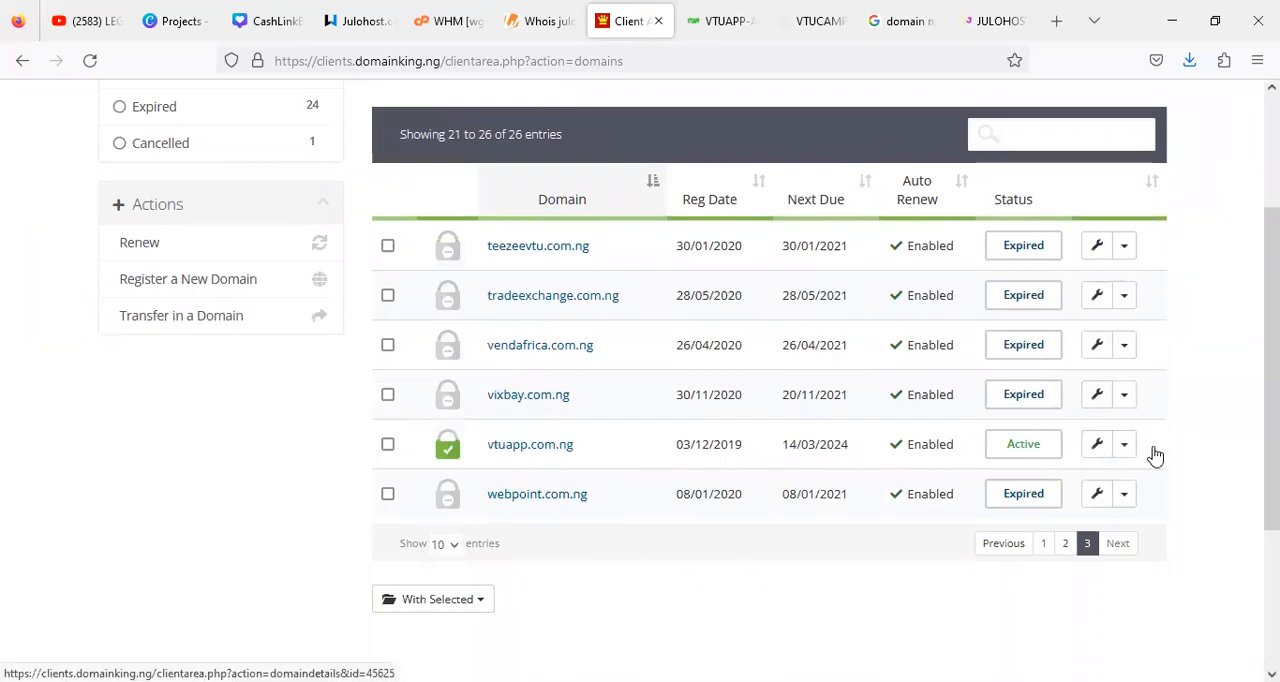
mouse_move(1020, 424)
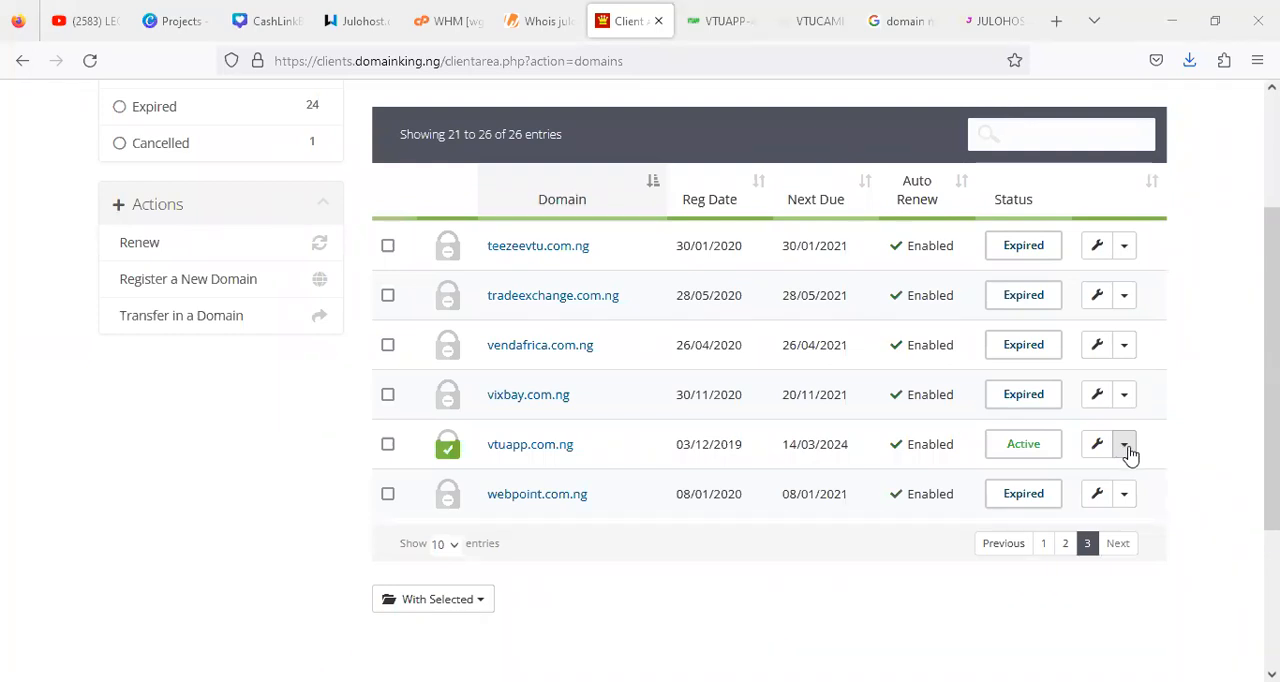
Open the actions list for vtuapp.com.ng and scroll its nameserver settings showing namecheaphosting servers
left_click(1124, 444)
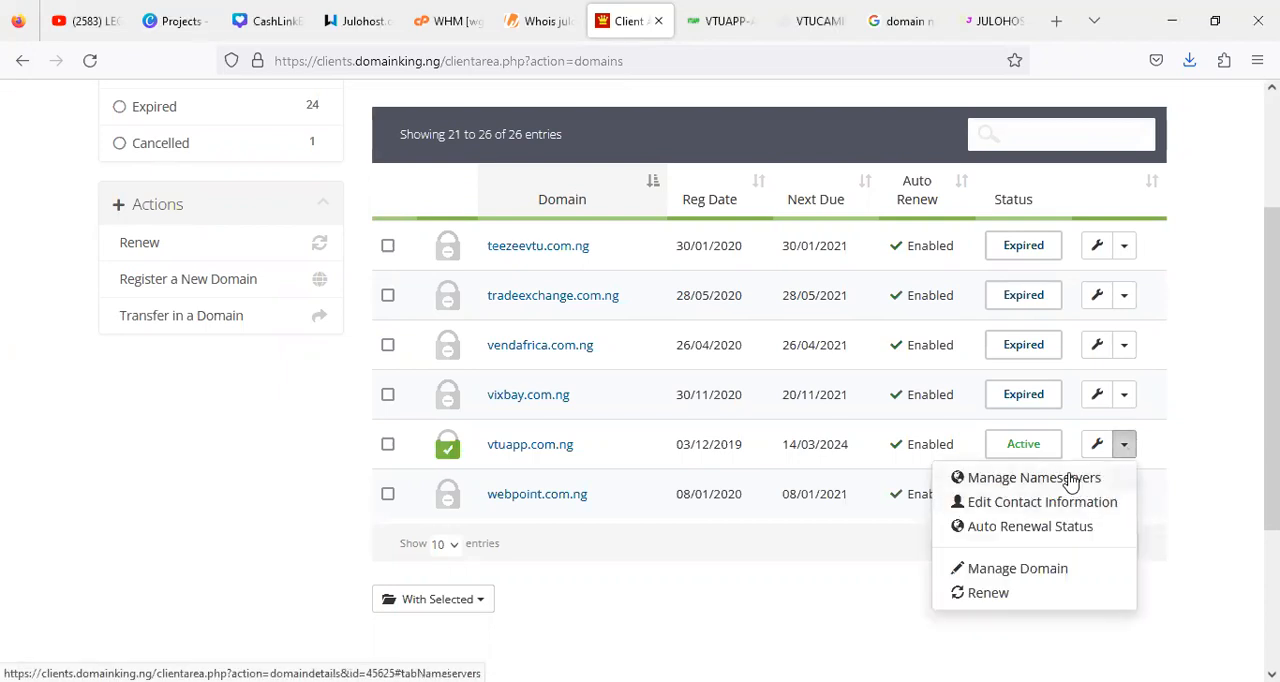
mouse_move(1034, 478)
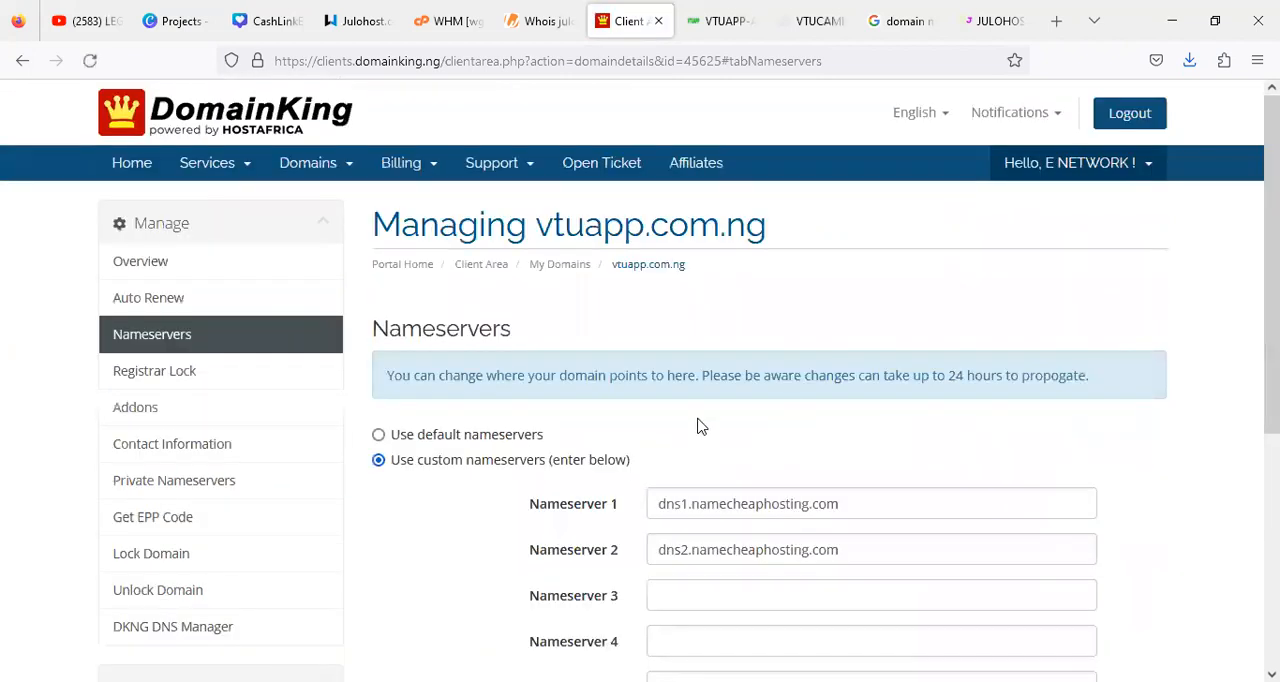
scroll("down", 3)
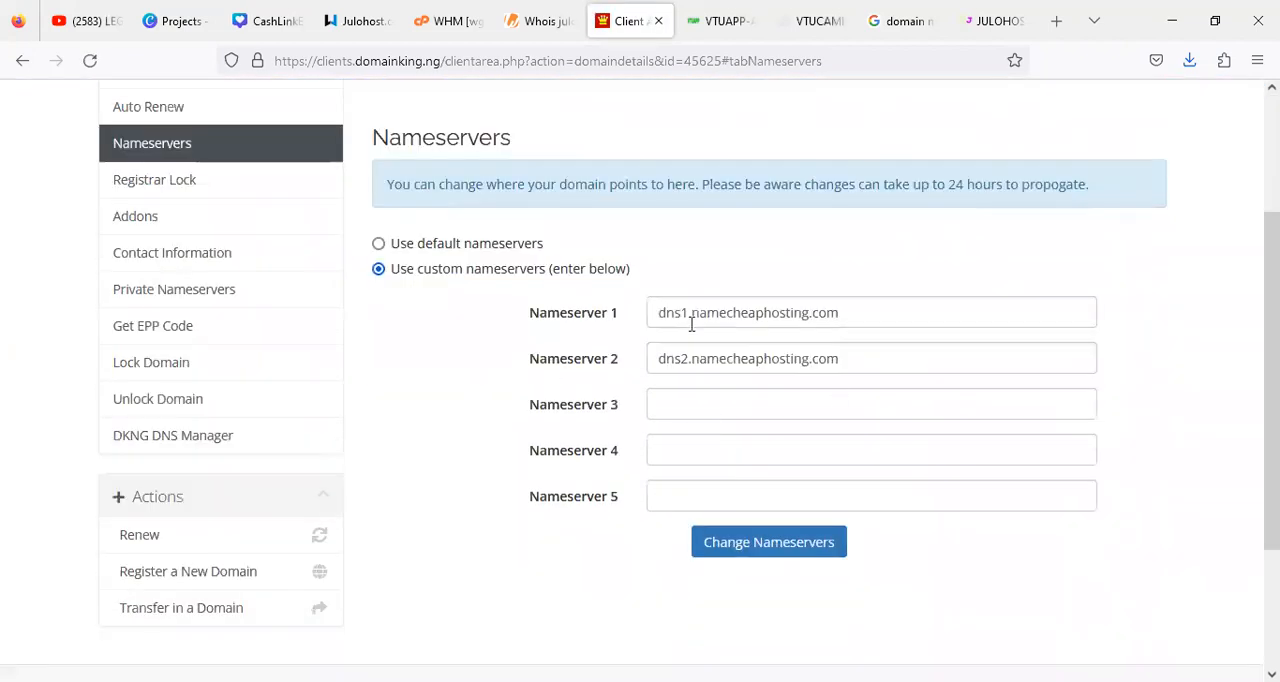
mouse_move(758, 304)
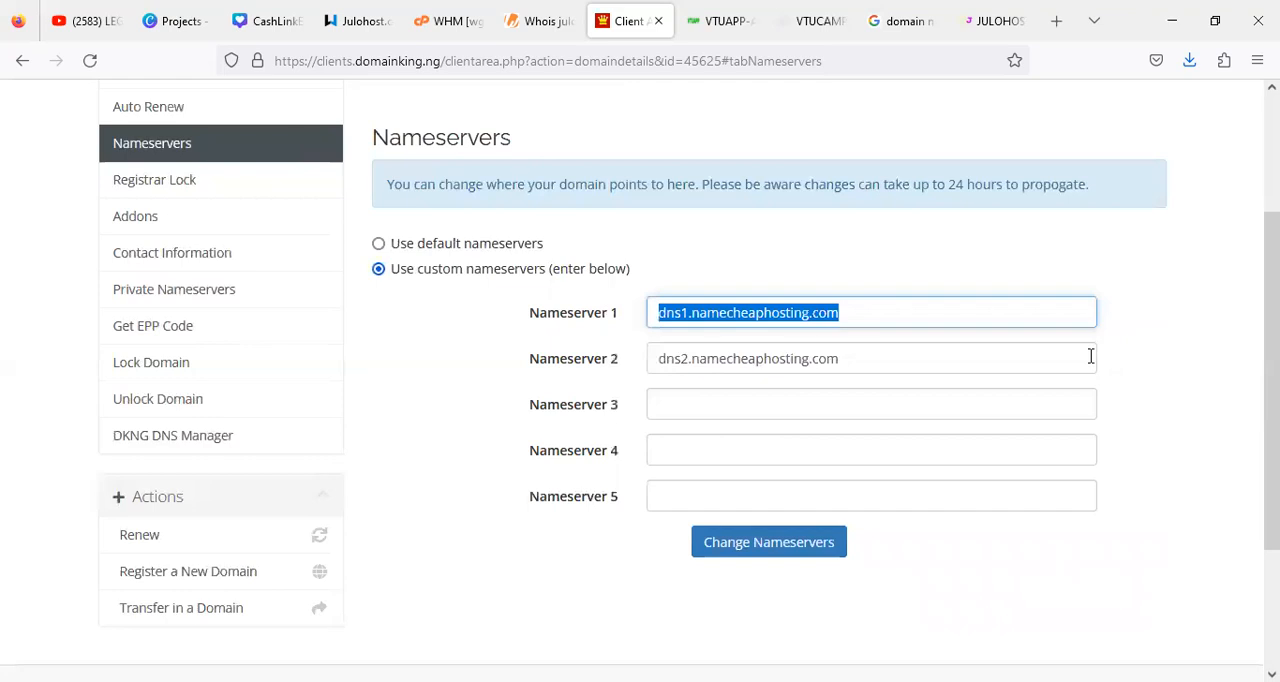
scroll("down", 3)
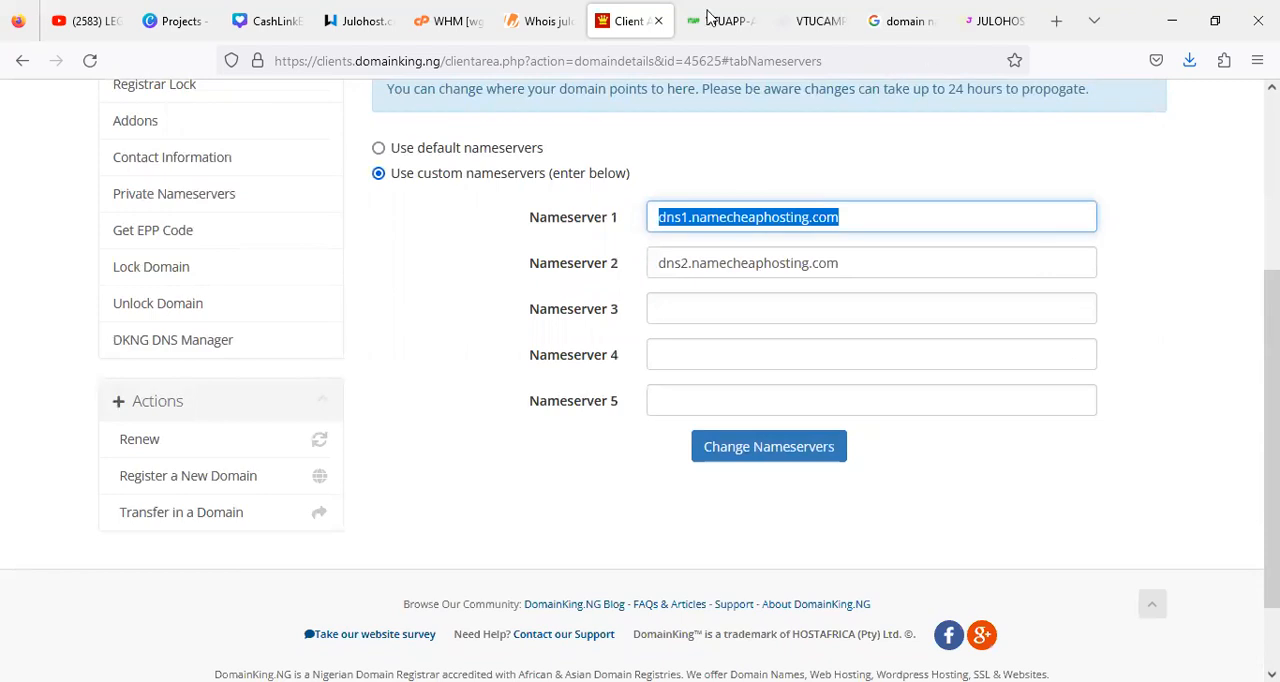
Return to the julohost.com Whois record with its nameservers in view
left_click(720, 20)
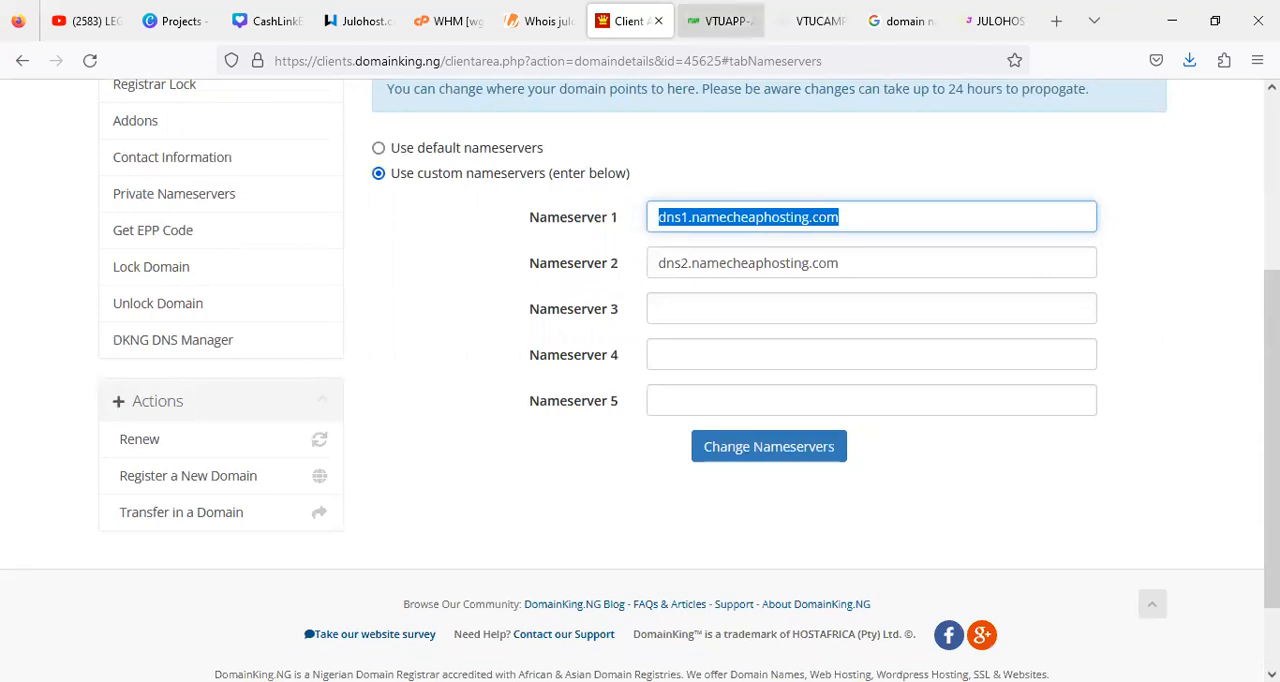
left_click(720, 20)
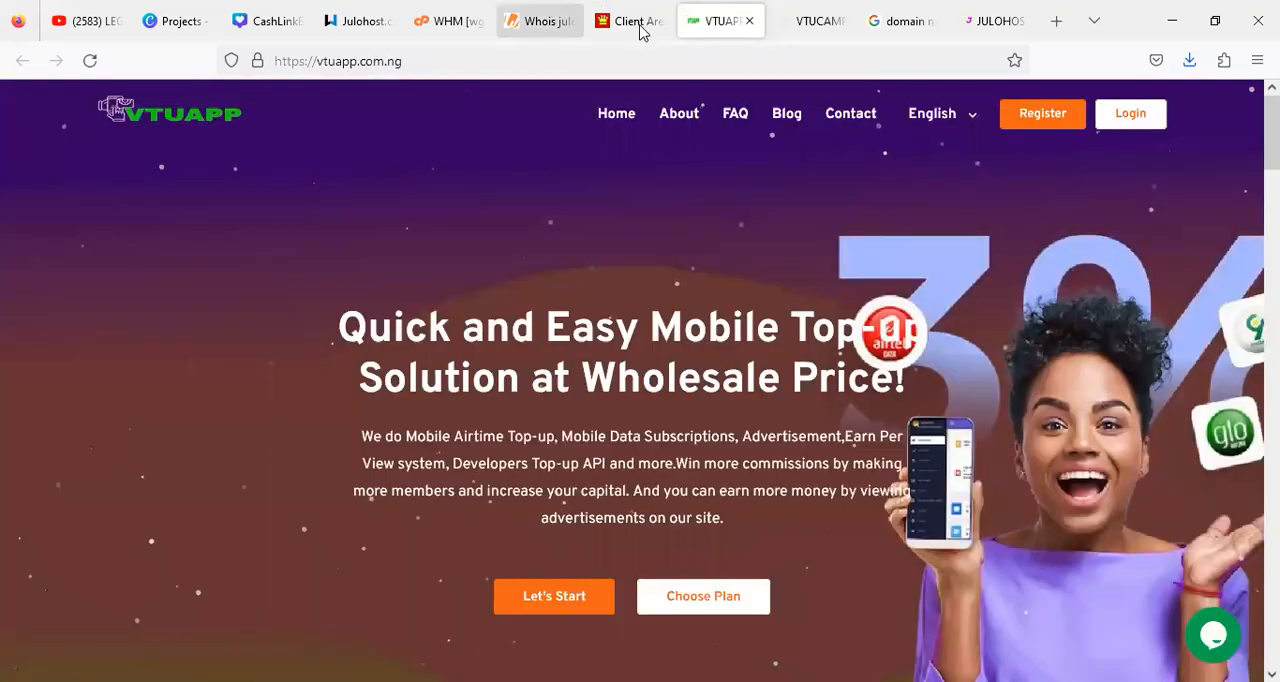
left_click(628, 20)
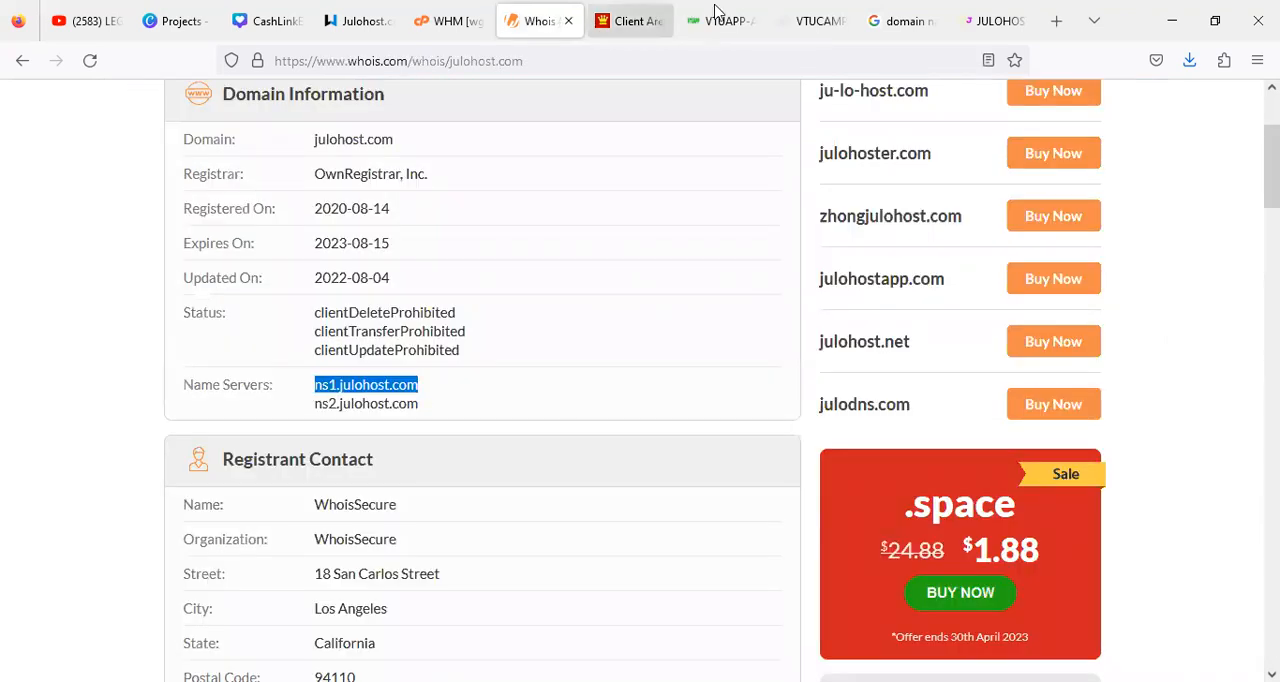
Fill vtuapp.com.ng's Nameserver 1 and 2 with ns1.julohost.com and ns2.julohost.com from the Whois record
left_click(630, 20)
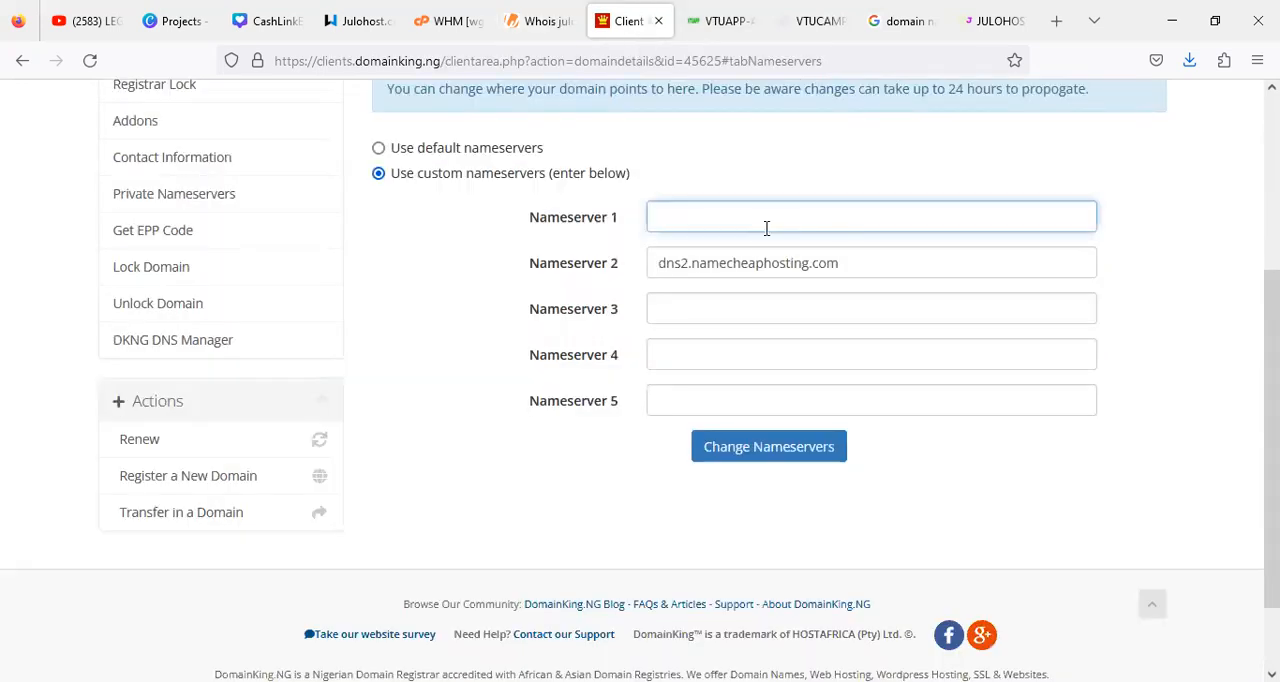
type("ns1.julohost.com")
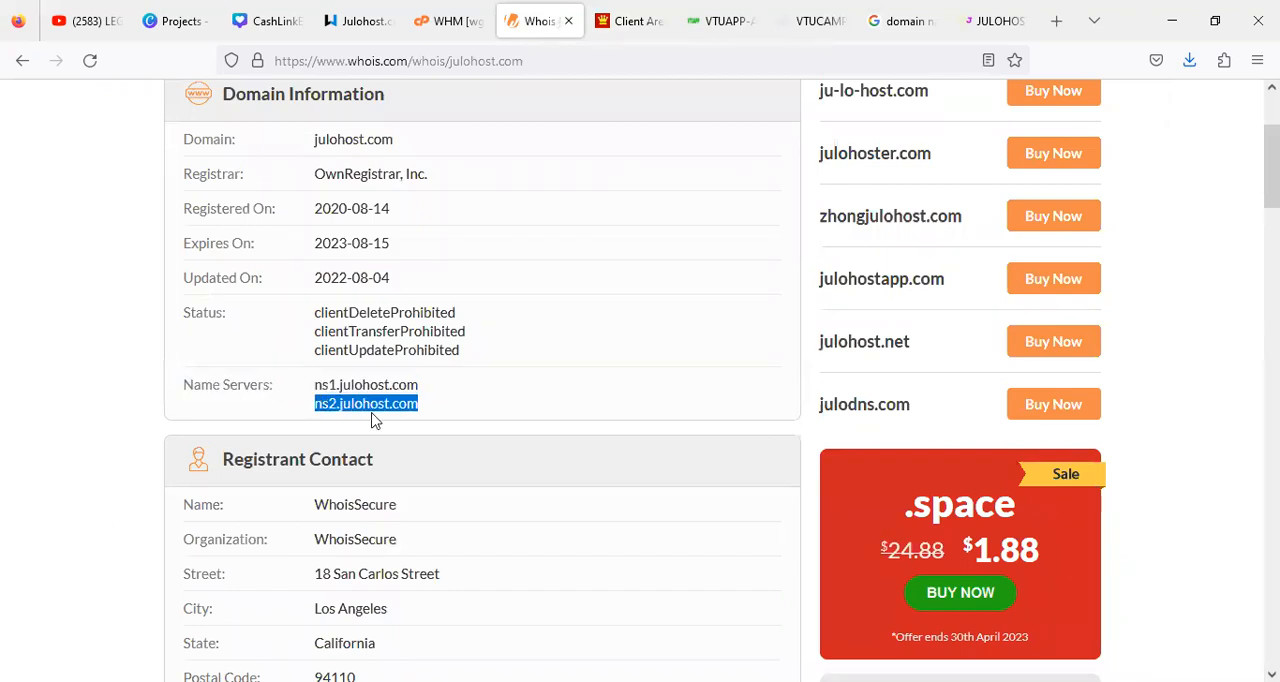
left_click(630, 20)
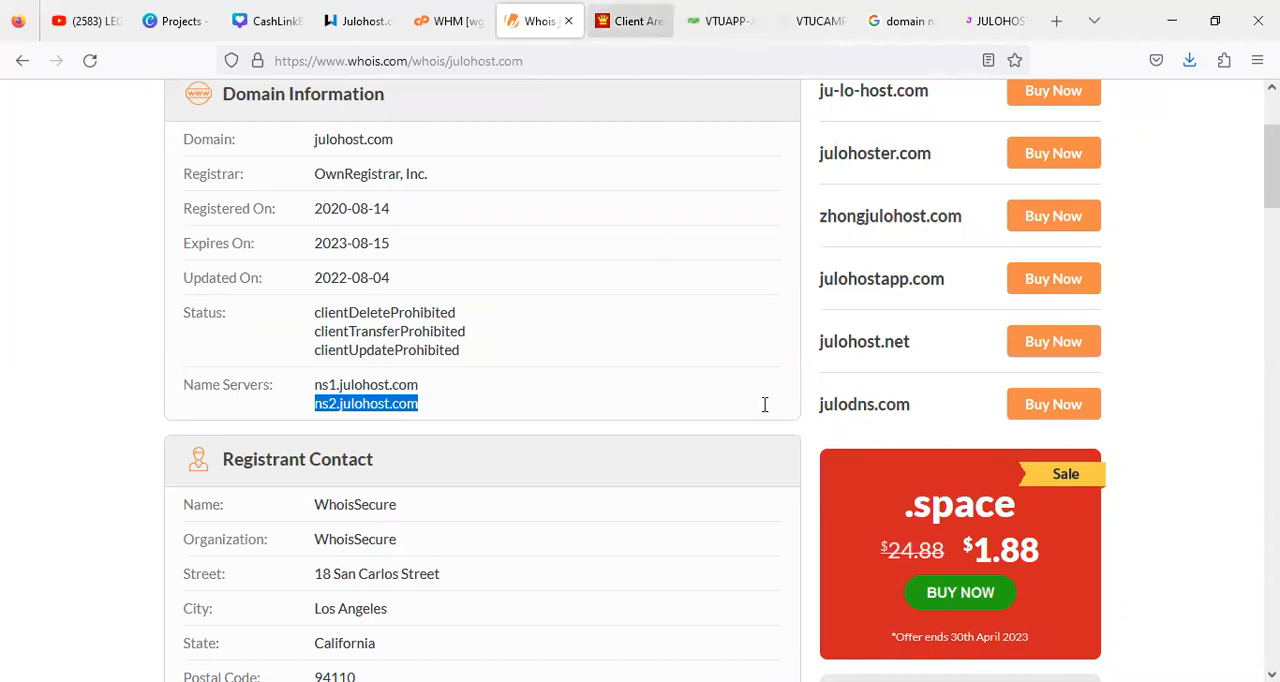
left_click(628, 20)
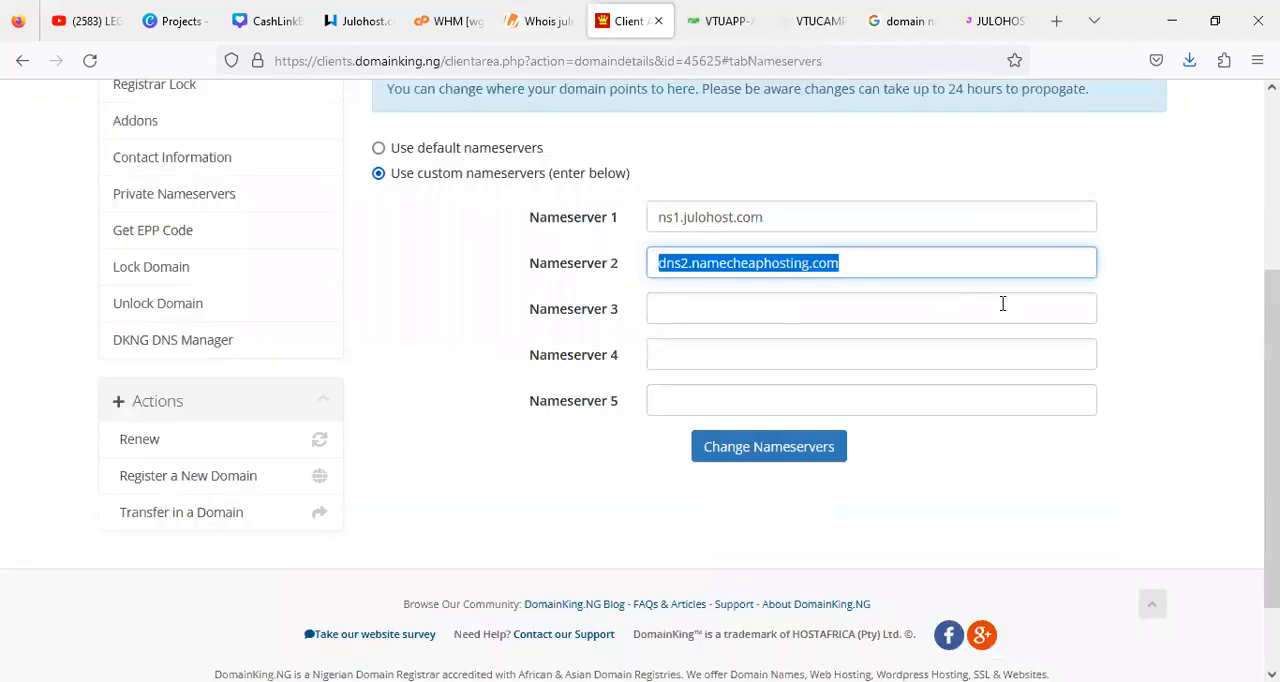
type("ns2.julohost.com")
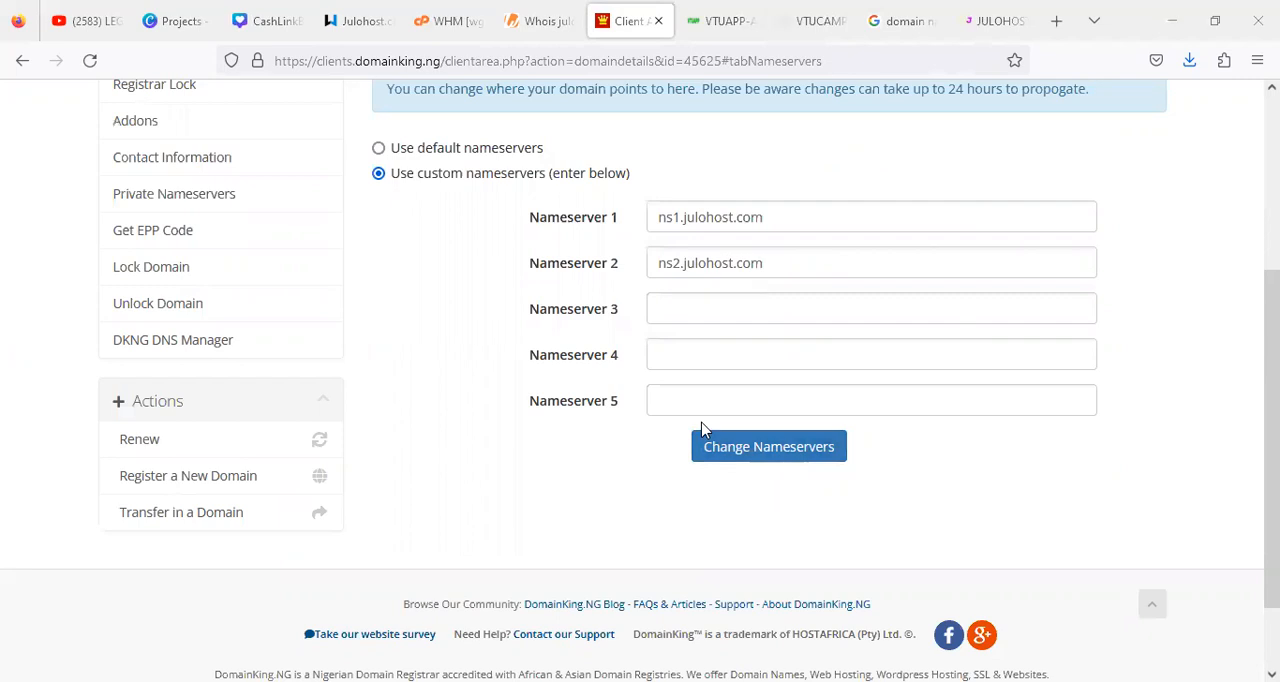
mouse_move(896, 444)
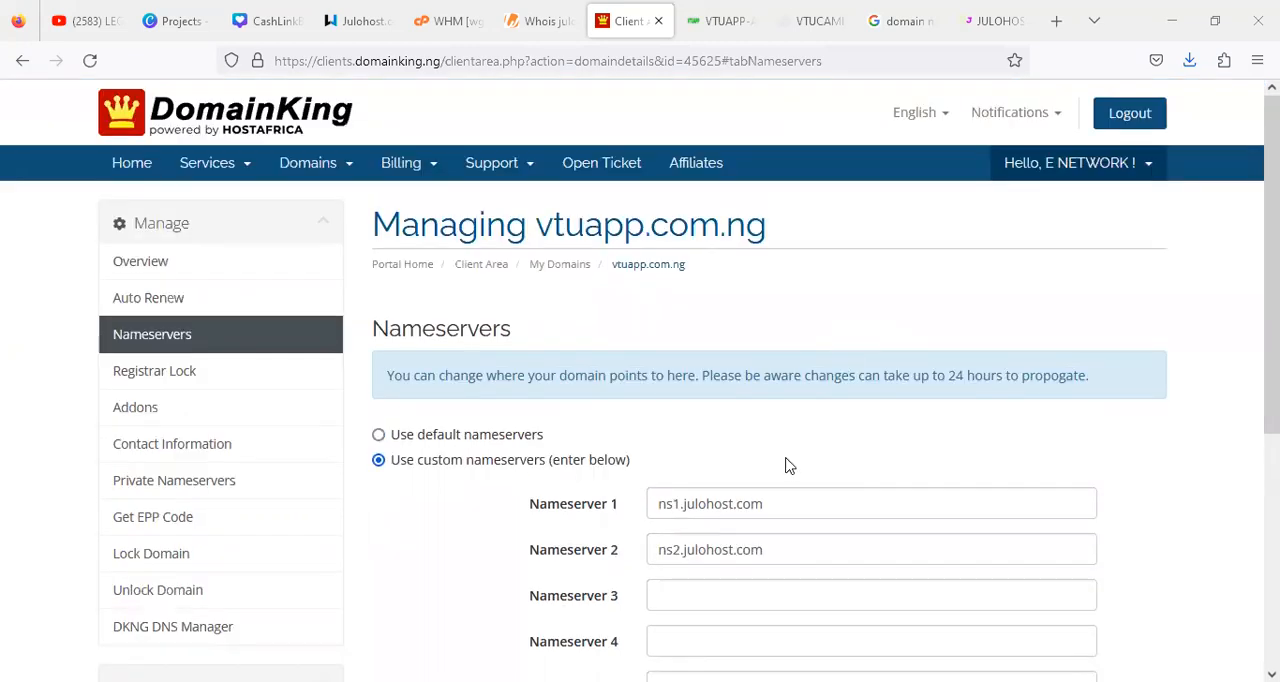
mouse_move(790, 450)
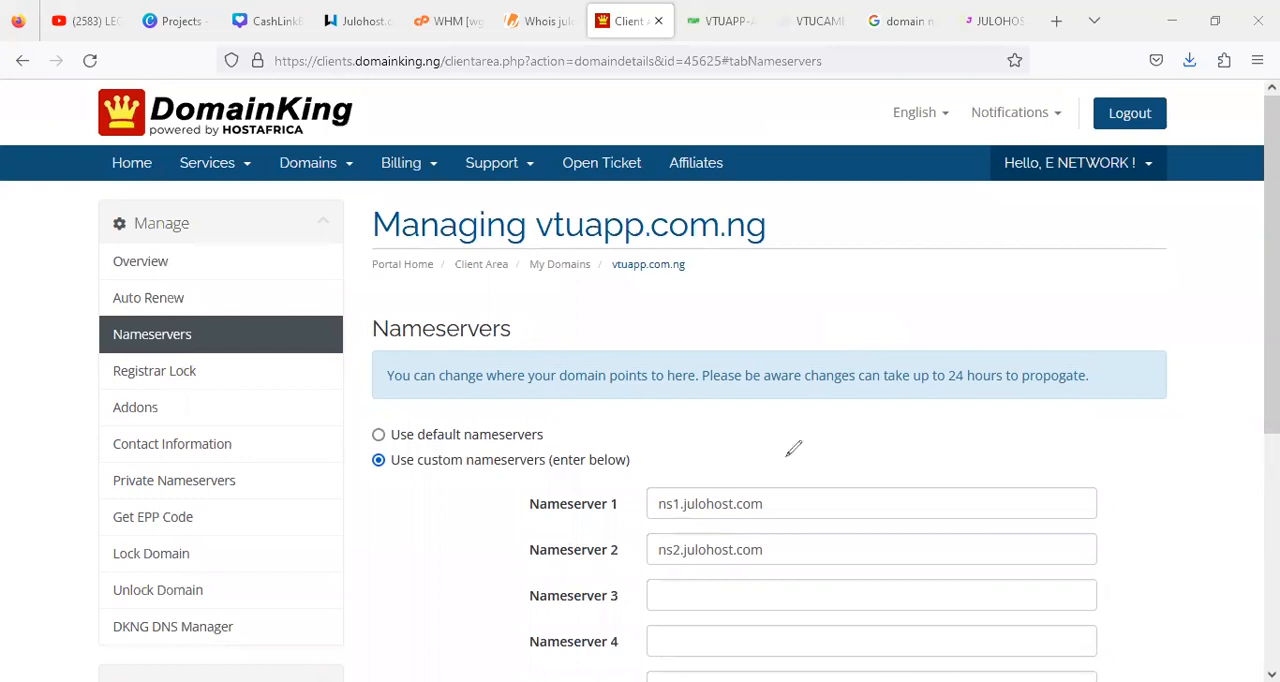
mouse_move(792, 382)
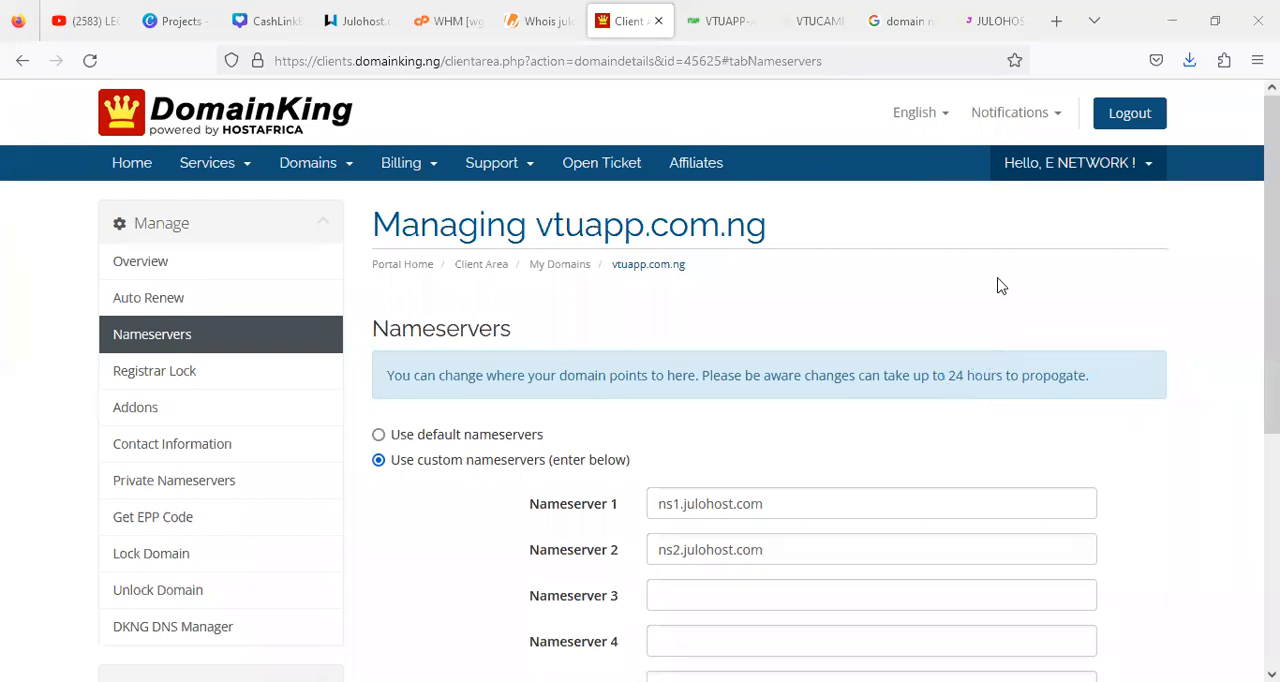
mouse_move(740, 130)
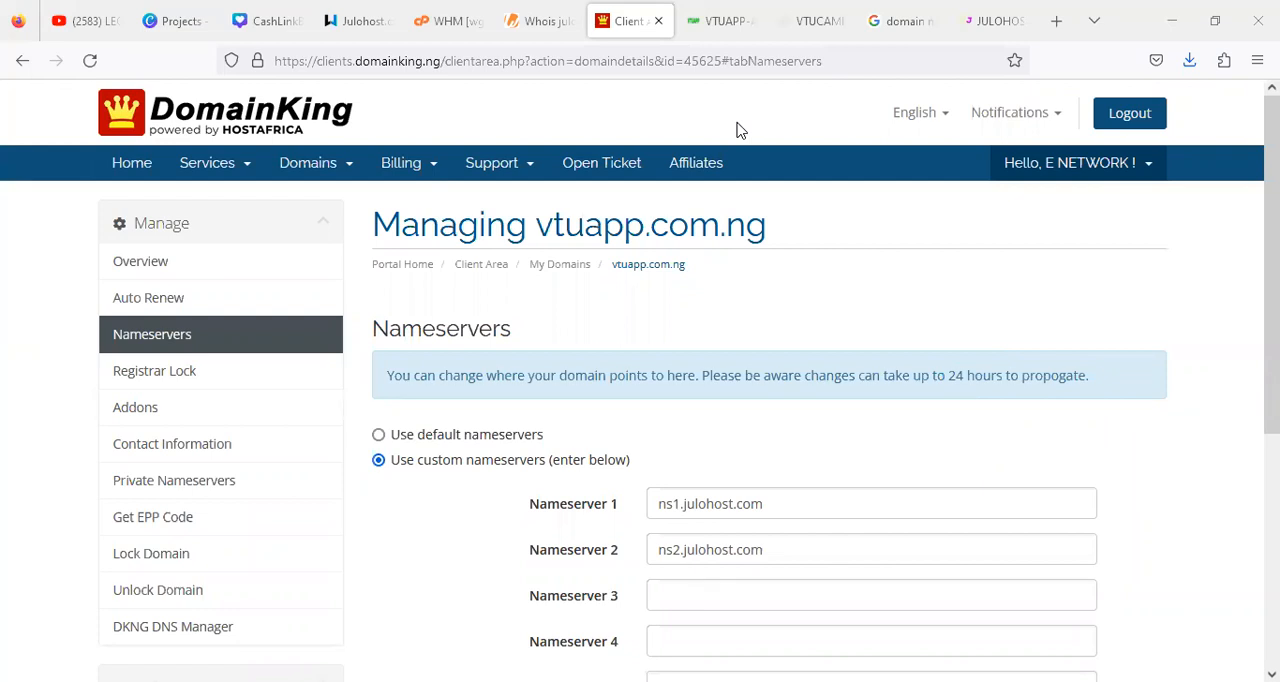
mouse_move(600, 88)
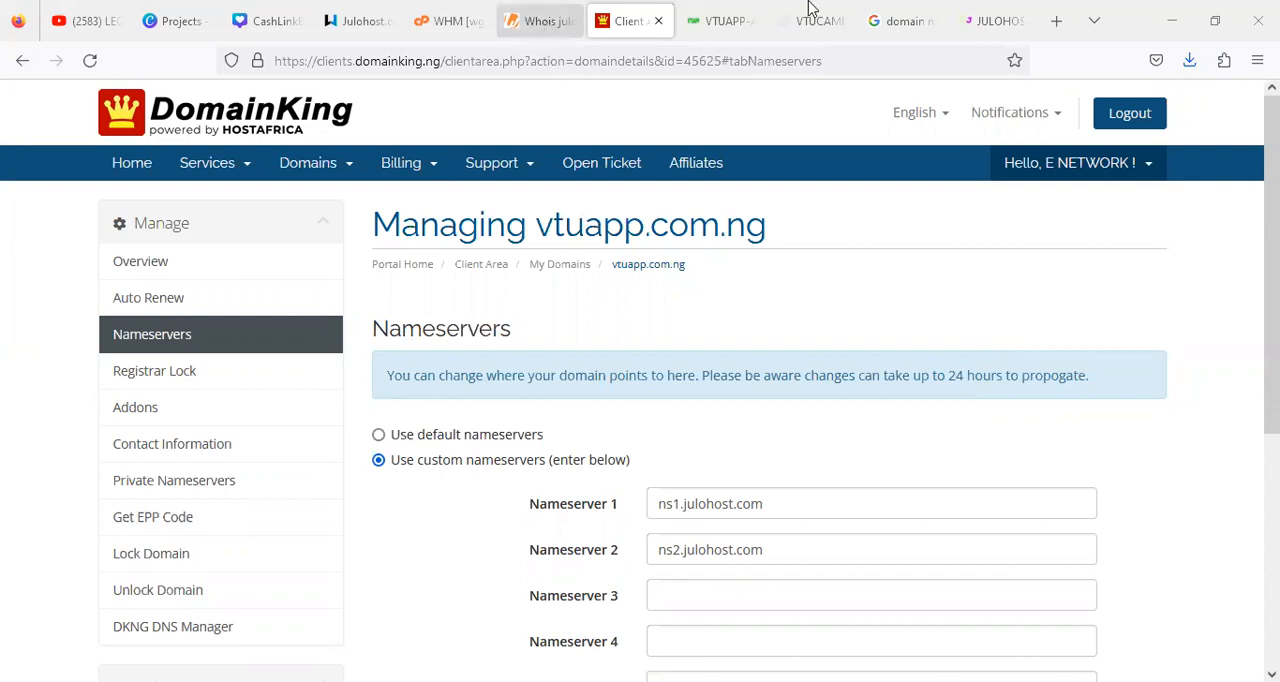
Scroll the VTUCAMPCODE homepage to its course list and open the VTU Basic Coaching program
left_click(810, 20)
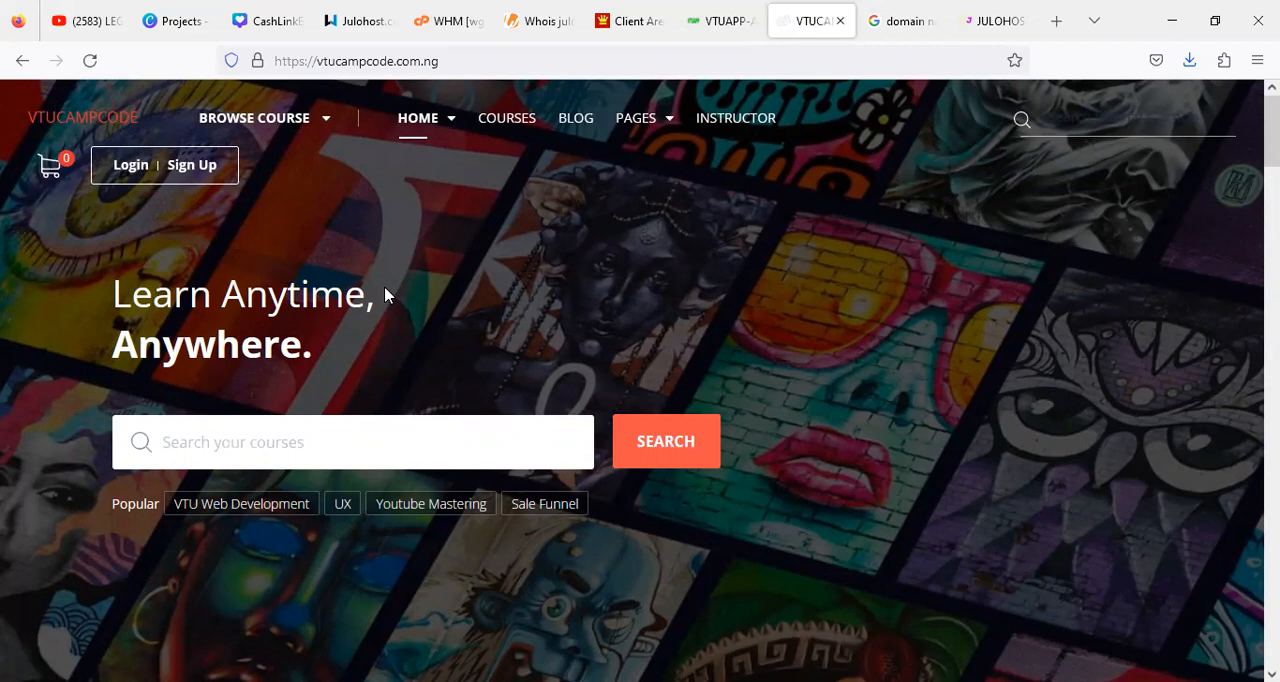
scroll("down", 3)
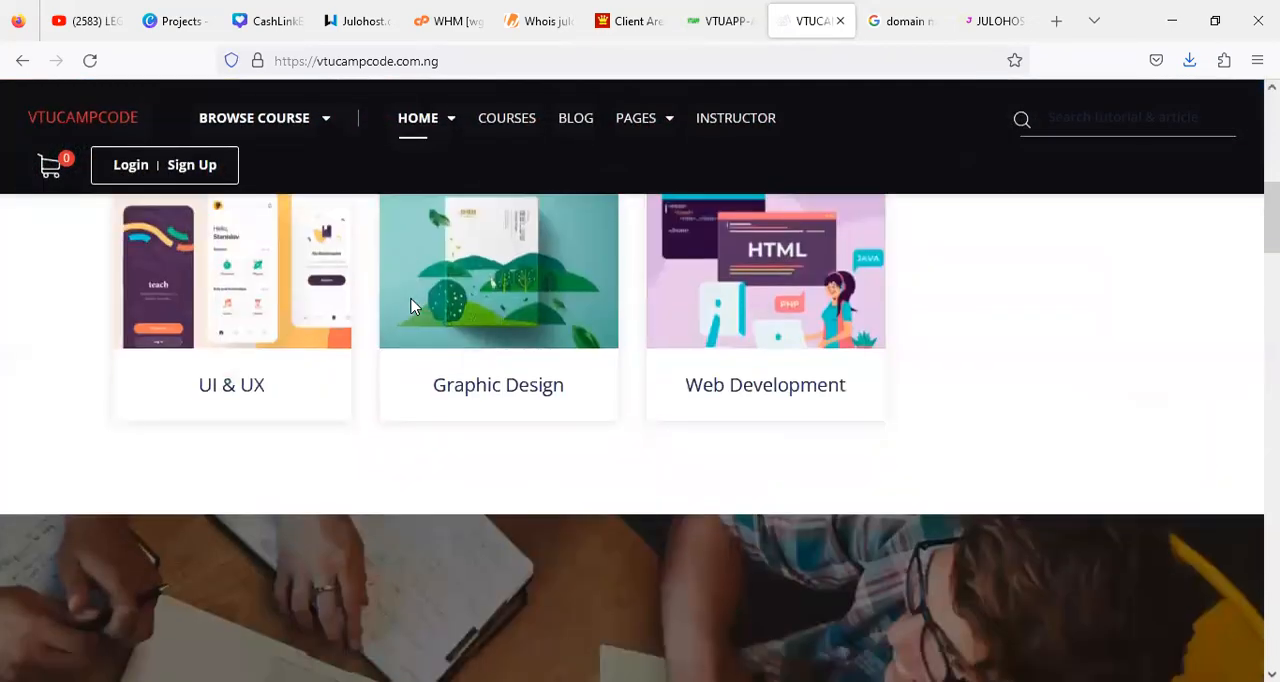
scroll("down", 3)
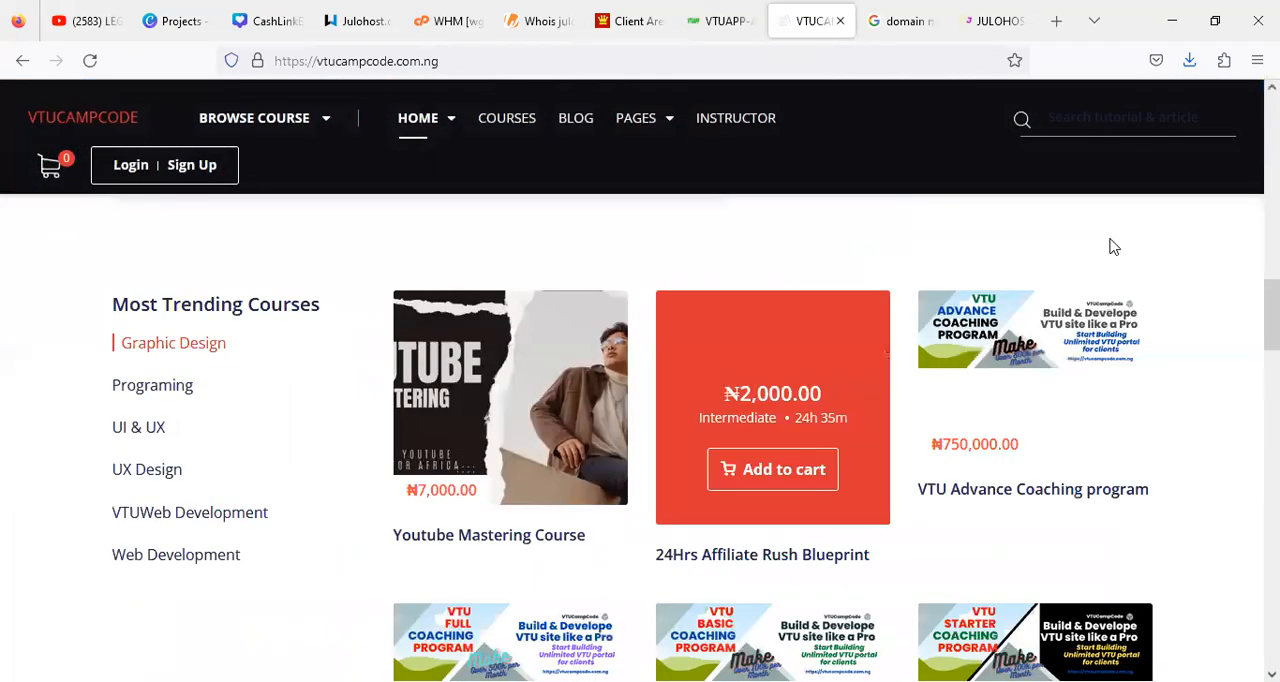
scroll("down", 3)
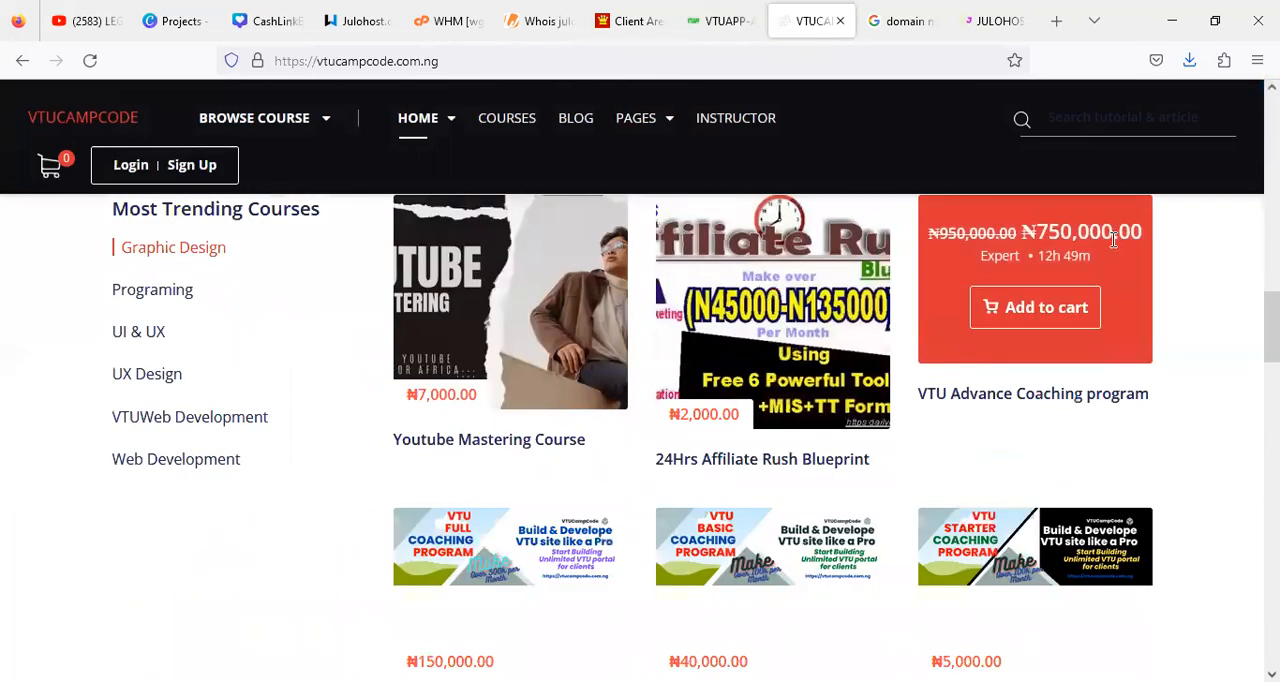
scroll("down", 3)
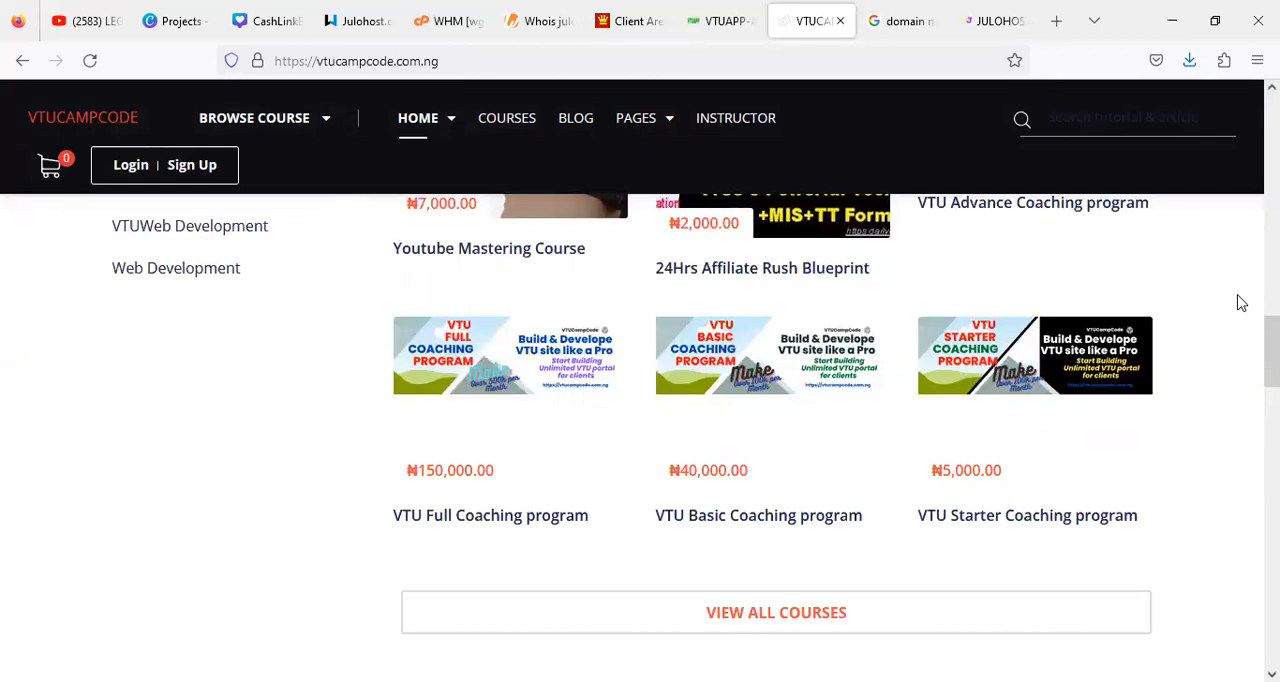
scroll("down", 3)
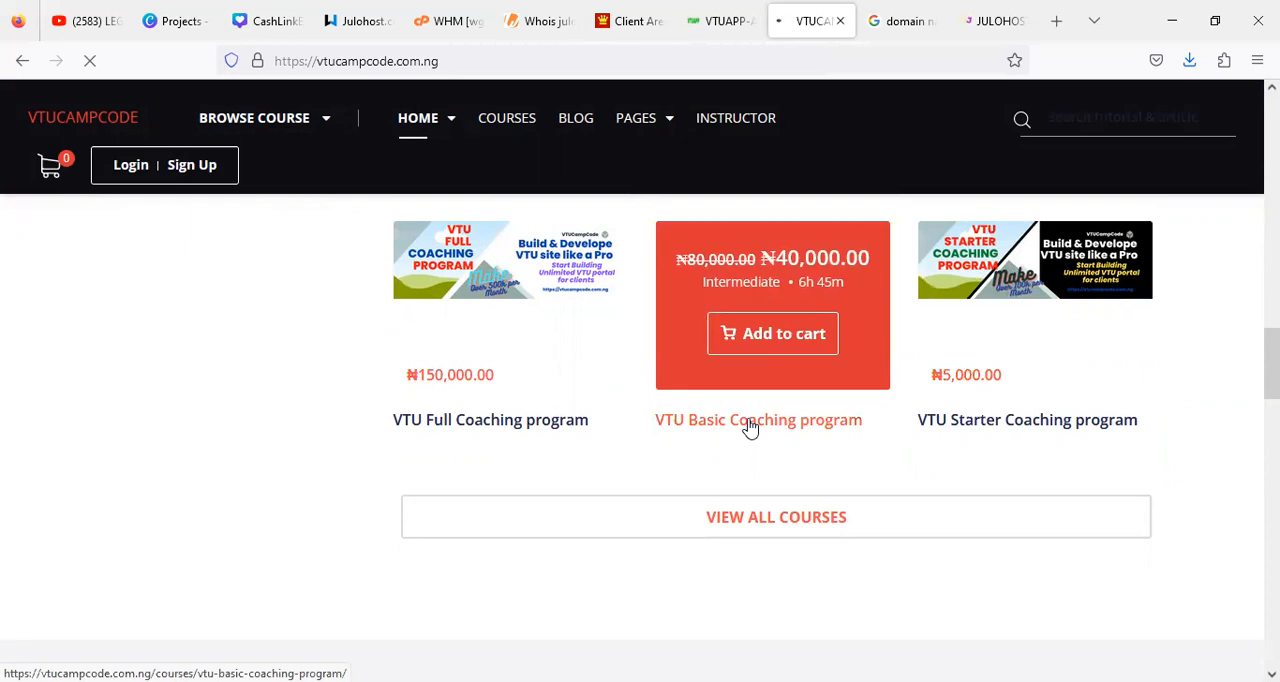
left_click(758, 420)
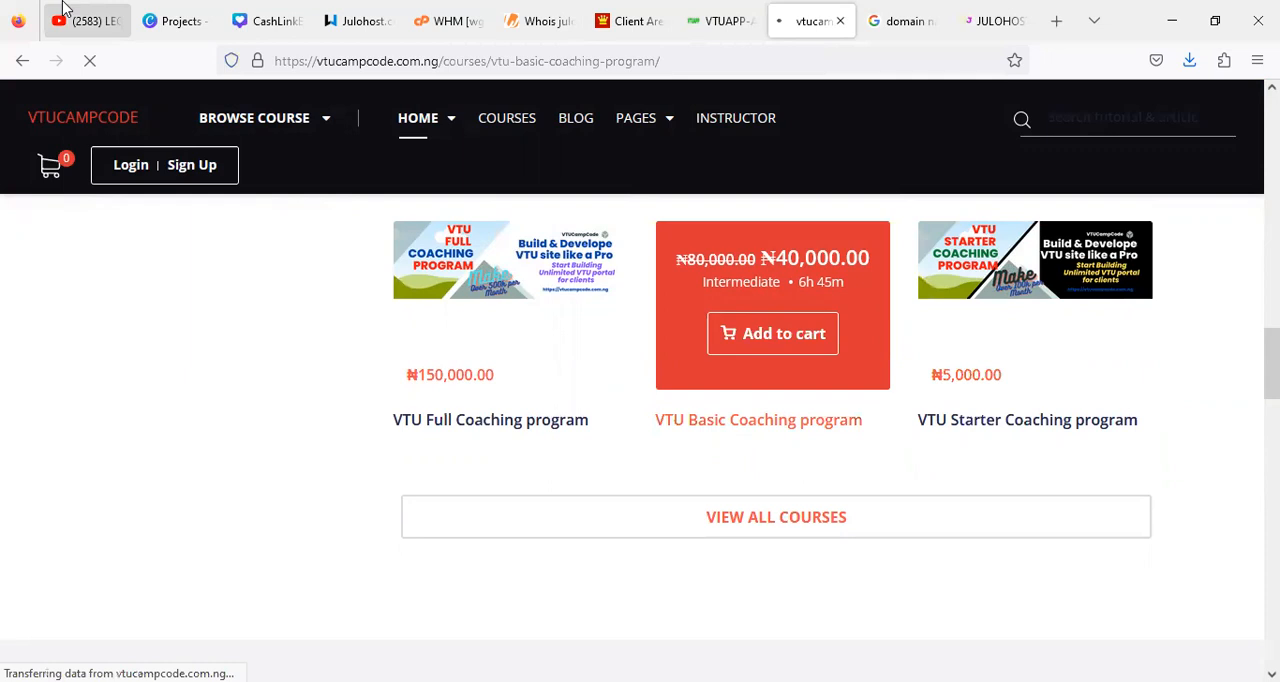
Bring up the LEGITCASH BUSINESS TV YouTube channel page
left_click(84, 20)
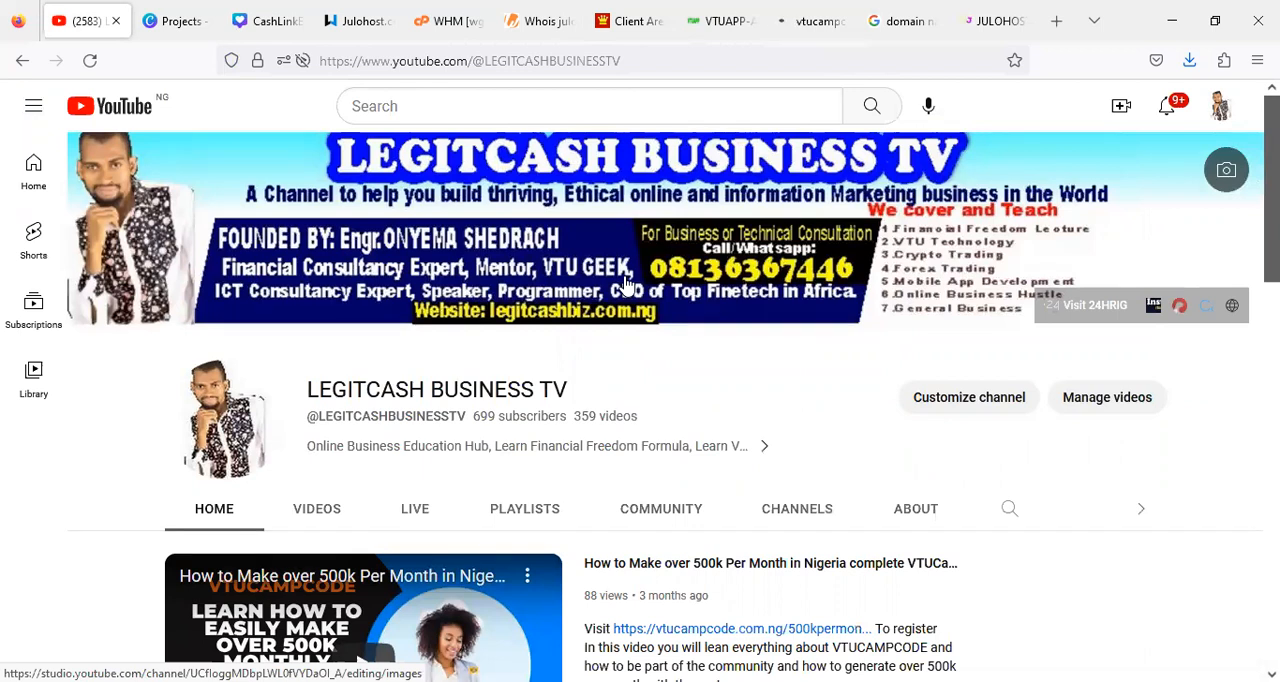
mouse_move(640, 342)
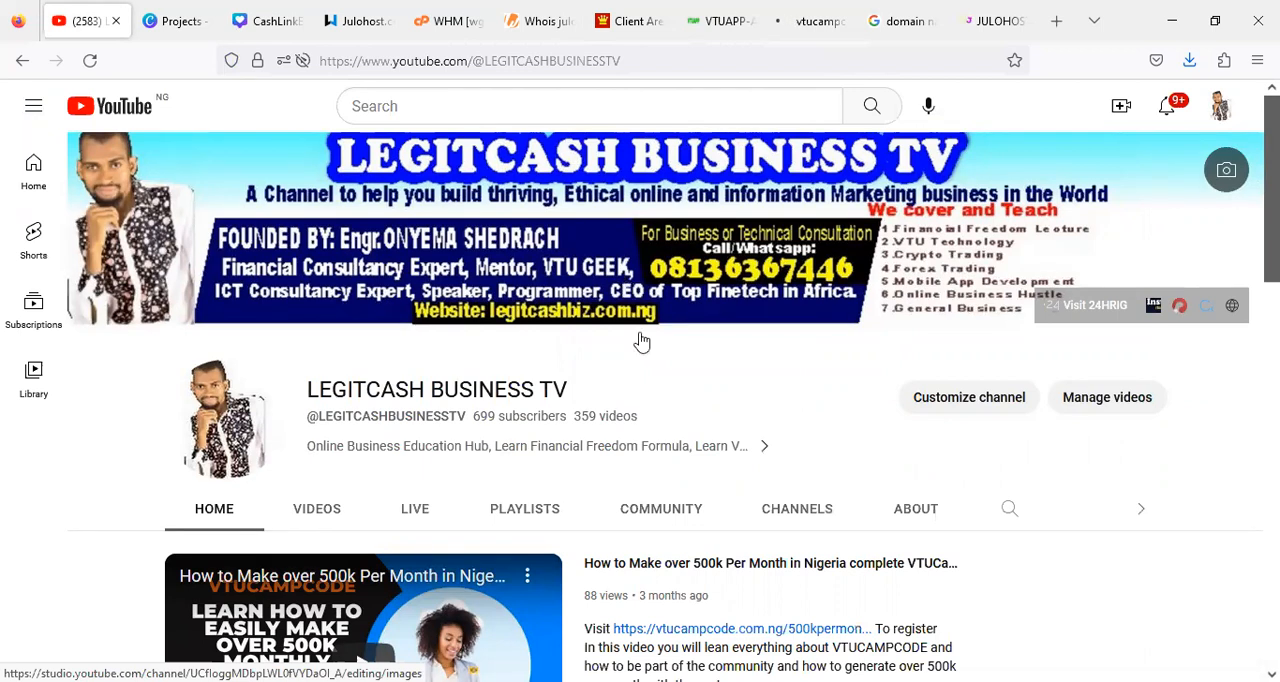